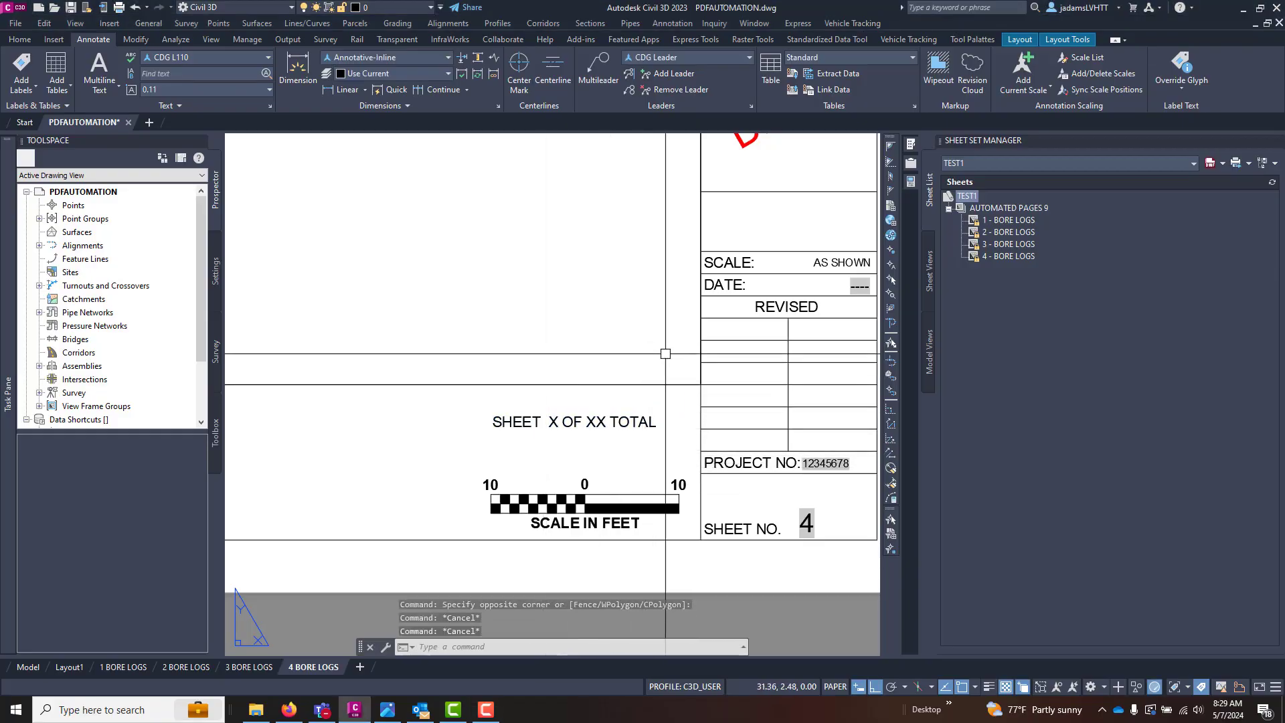
pyautogui.moveTo(679, 328)
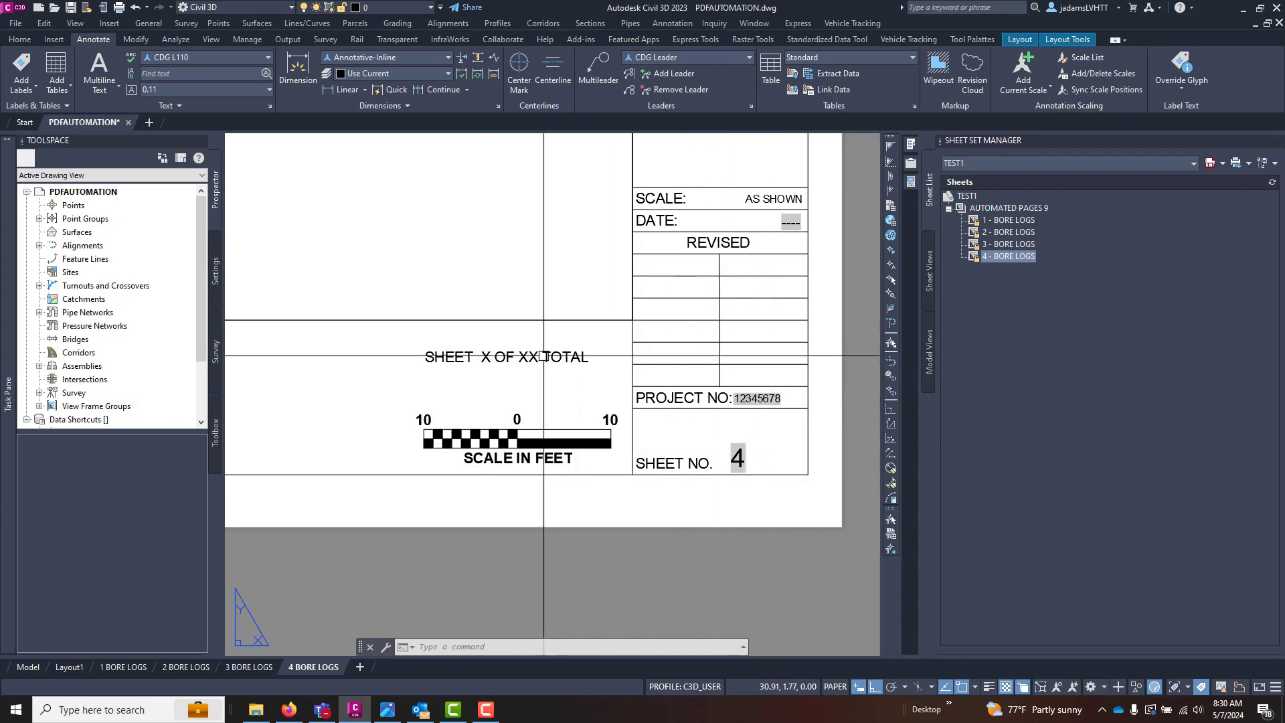
# Add custom properties TOTAL BRIDGE SHEETS and START BRIDGE NUMBER to the TEST1 sheet set
pyautogui.click(506, 356)
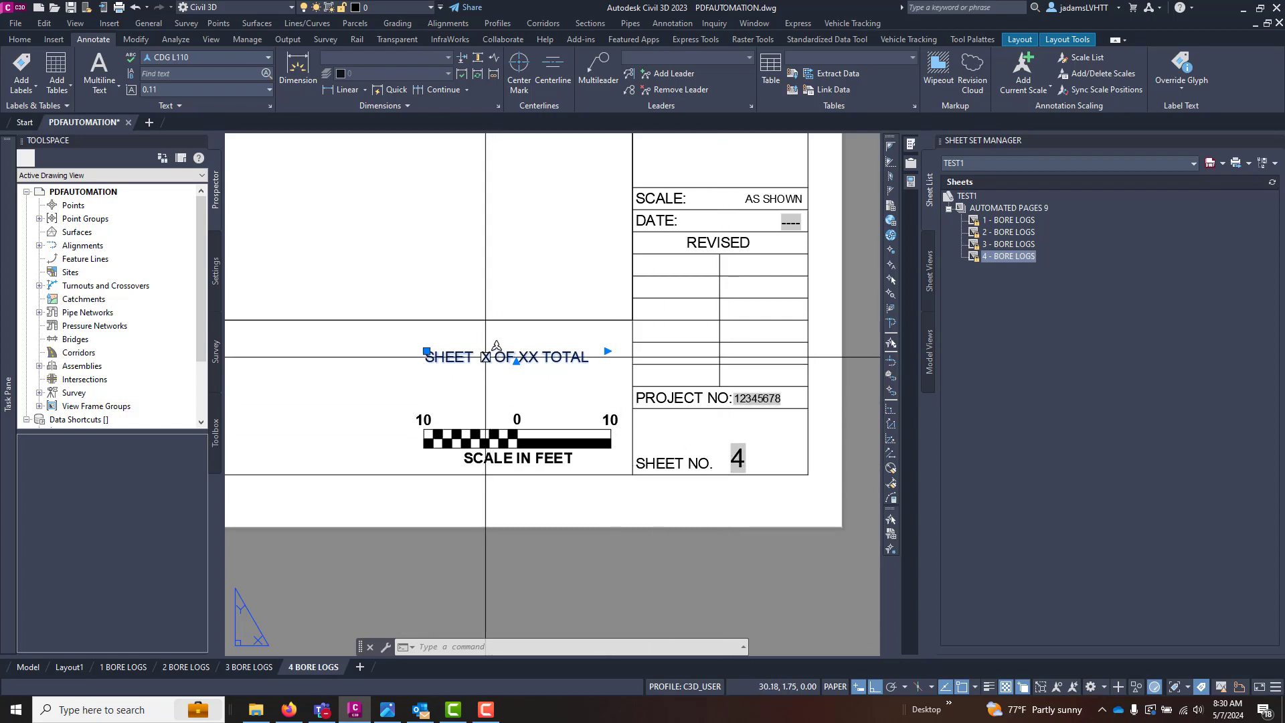
pyautogui.moveTo(492, 354)
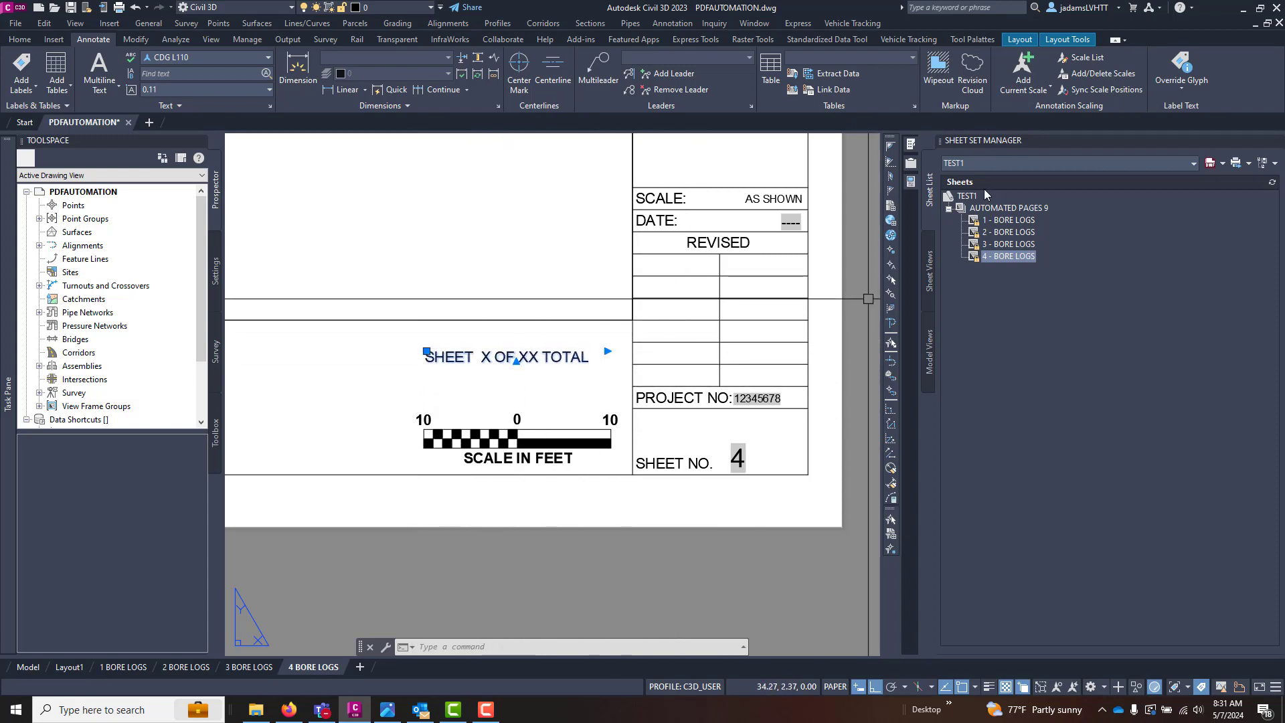
pyautogui.moveTo(1015, 232)
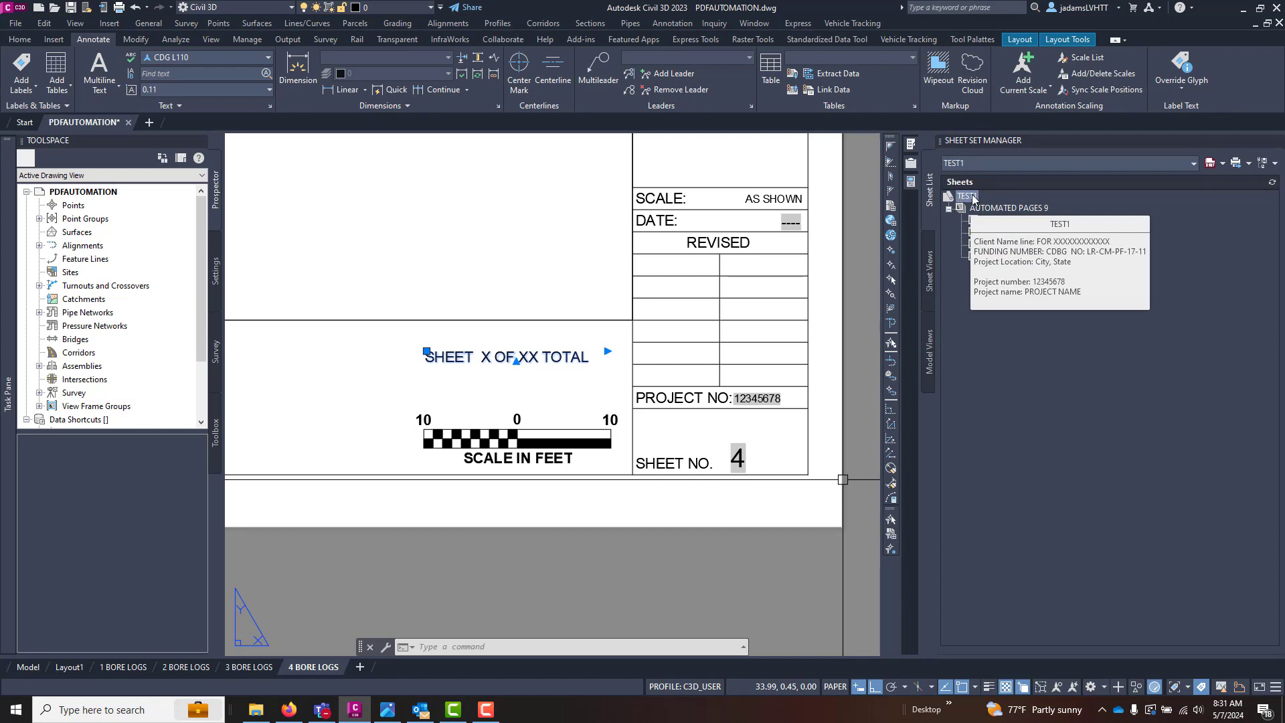
pyautogui.click(953, 207)
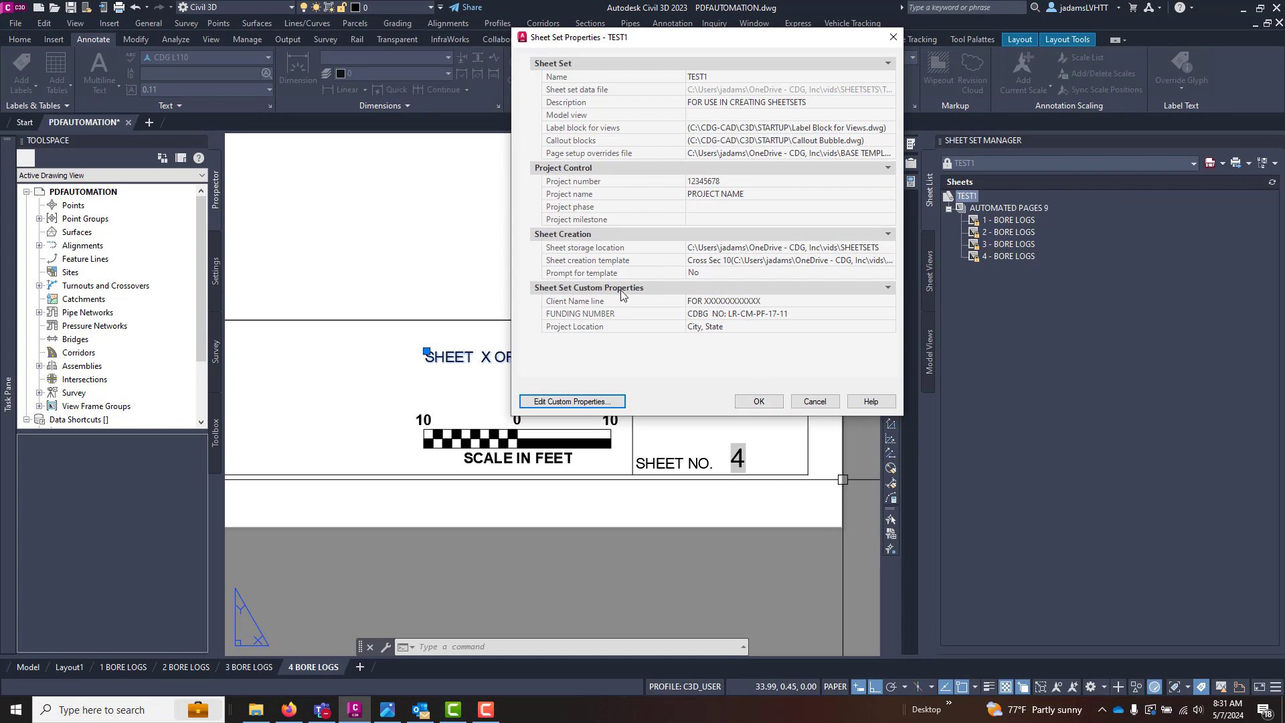
pyautogui.moveTo(594, 299)
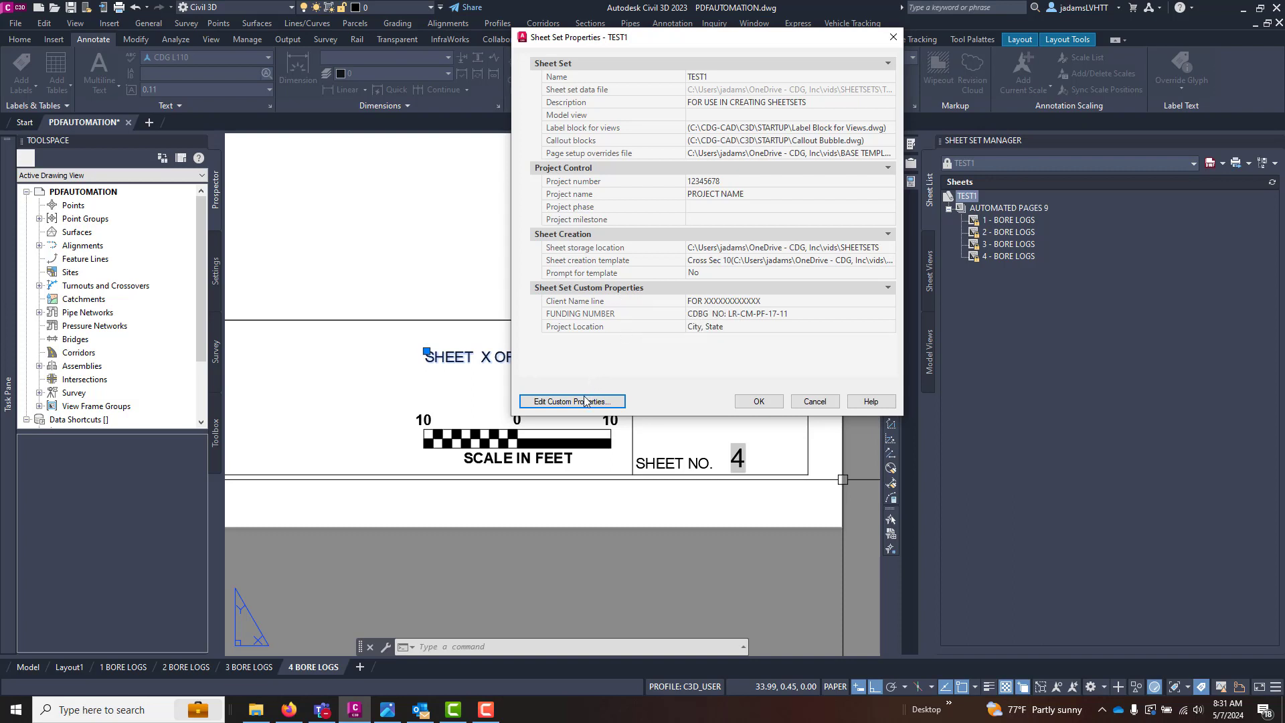
pyautogui.click(571, 401)
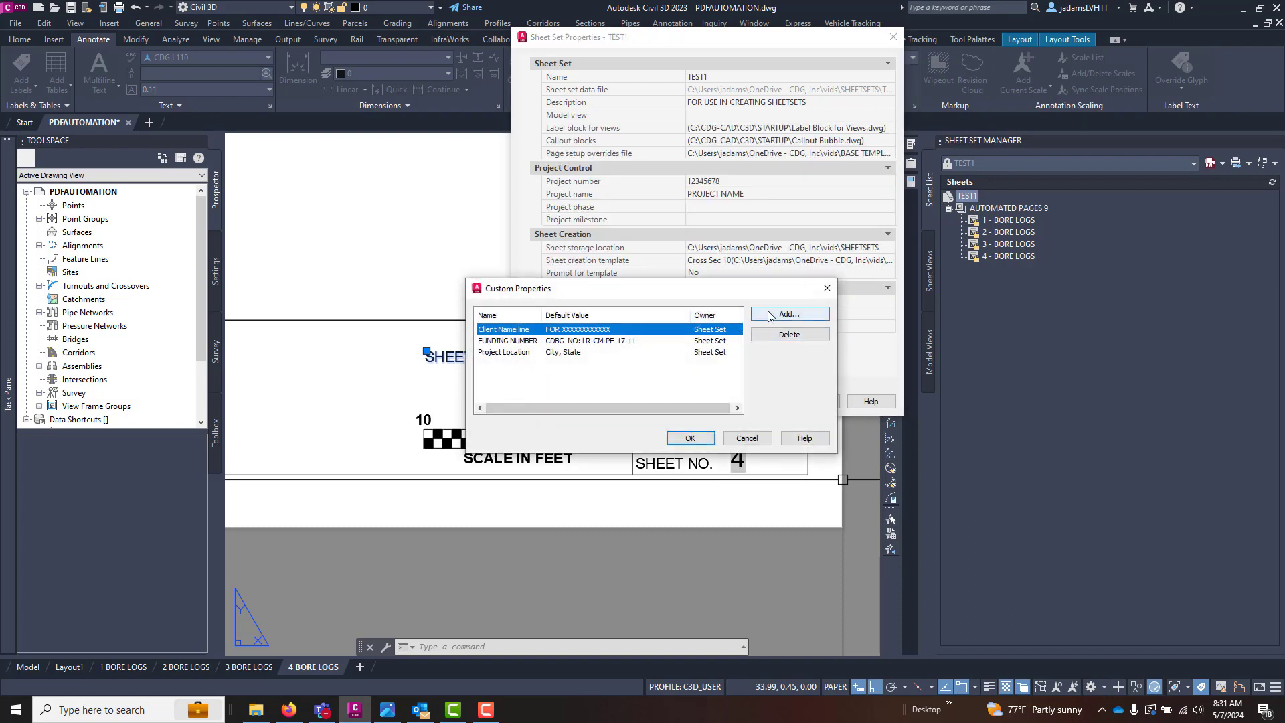
pyautogui.click(788, 314)
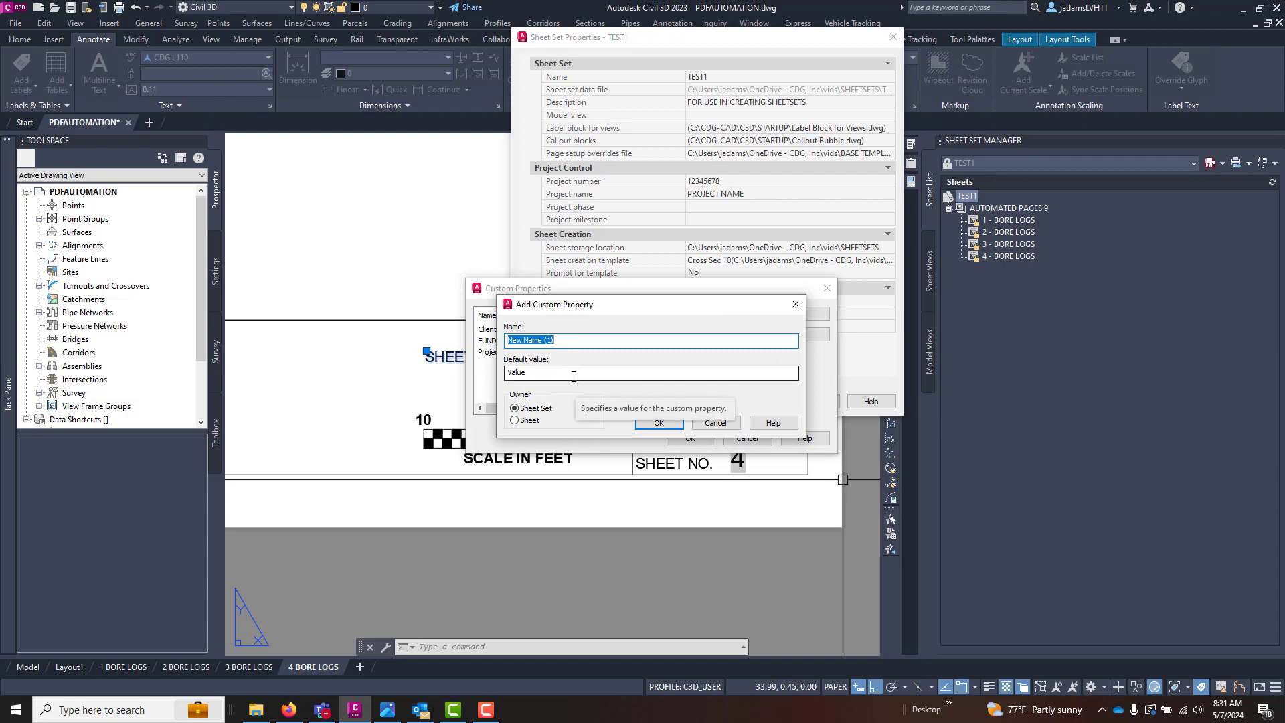
pyautogui.write('TOTAL BRIDGE SHEETS')
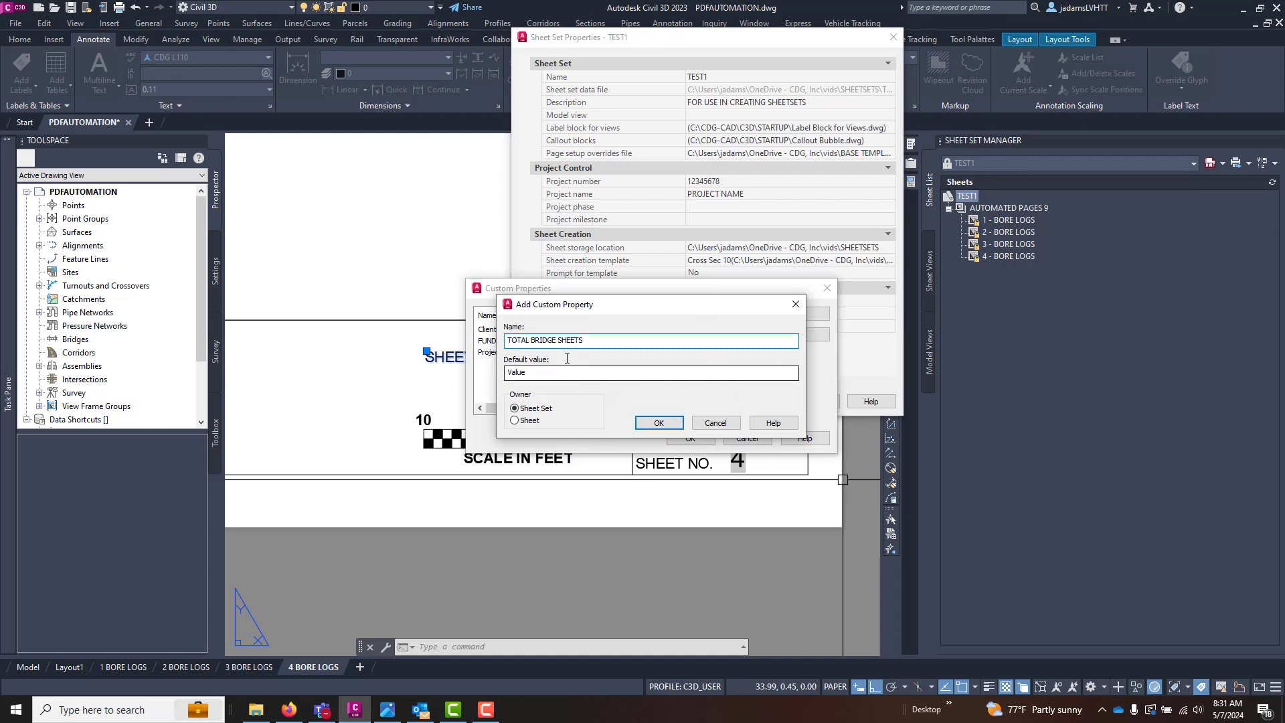
pyautogui.click(658, 423)
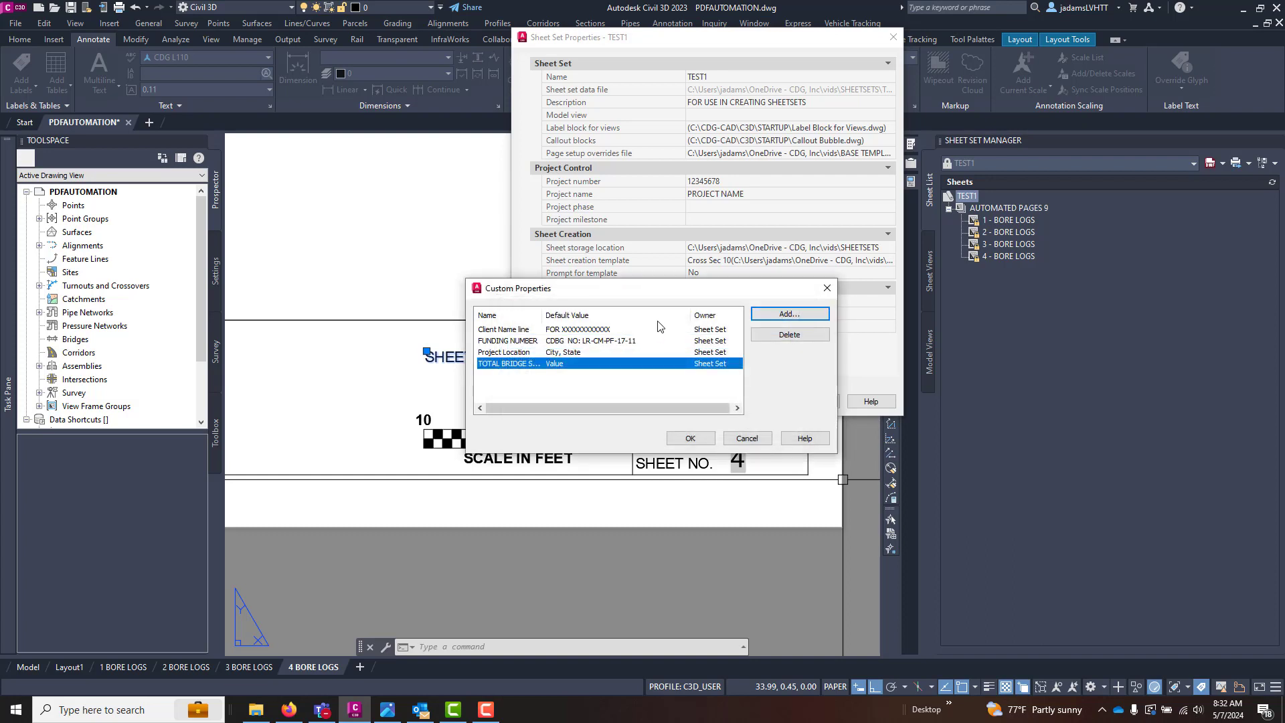
pyautogui.click(789, 314)
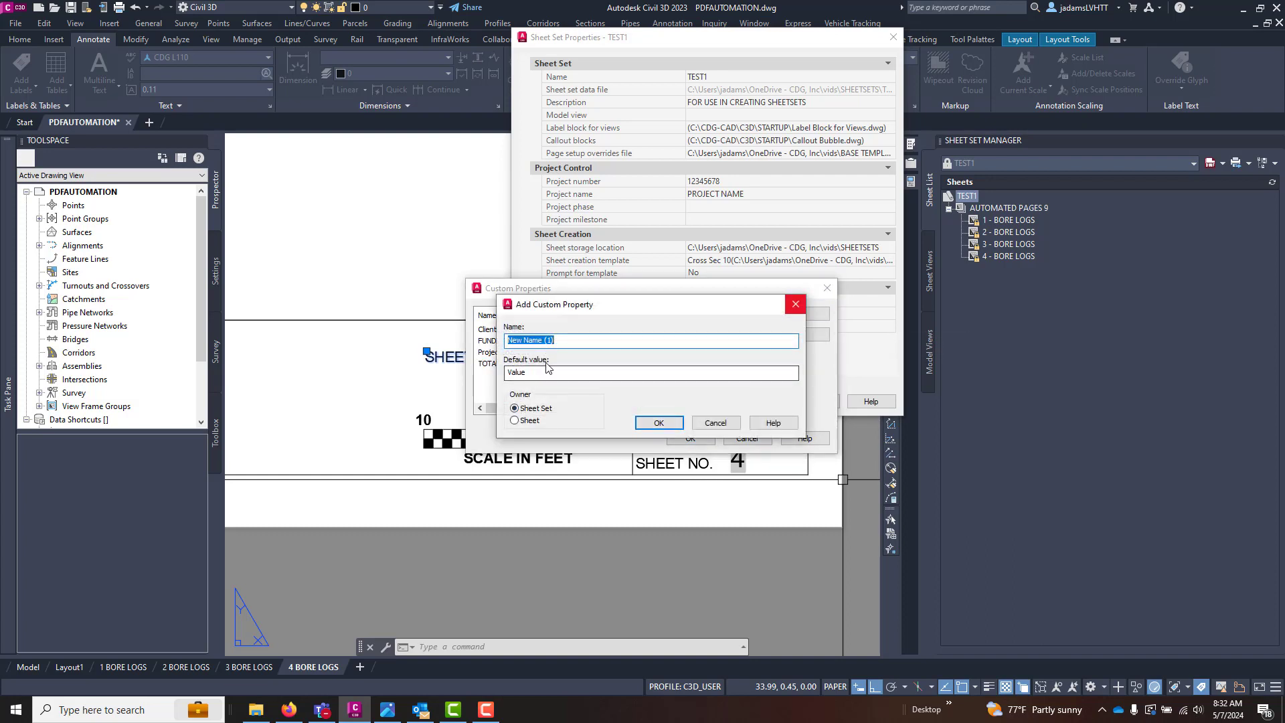
pyautogui.write('START BRIDGE NUMBER')
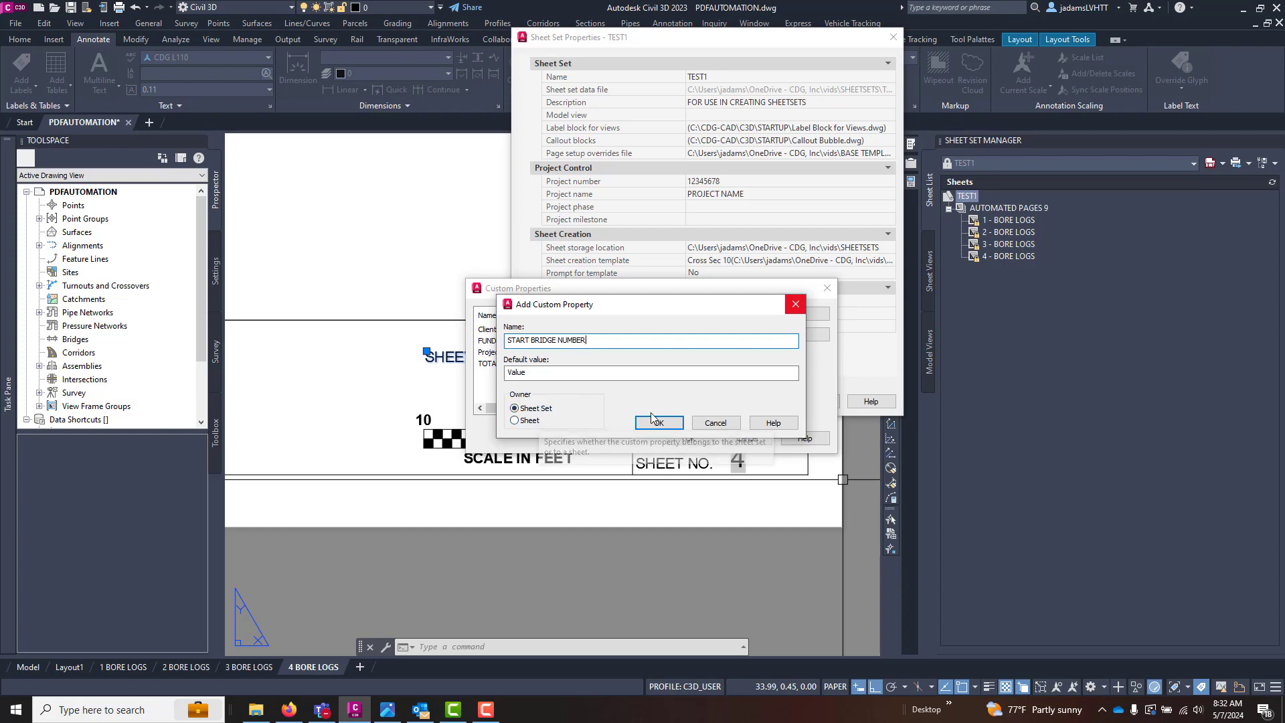
pyautogui.click(659, 422)
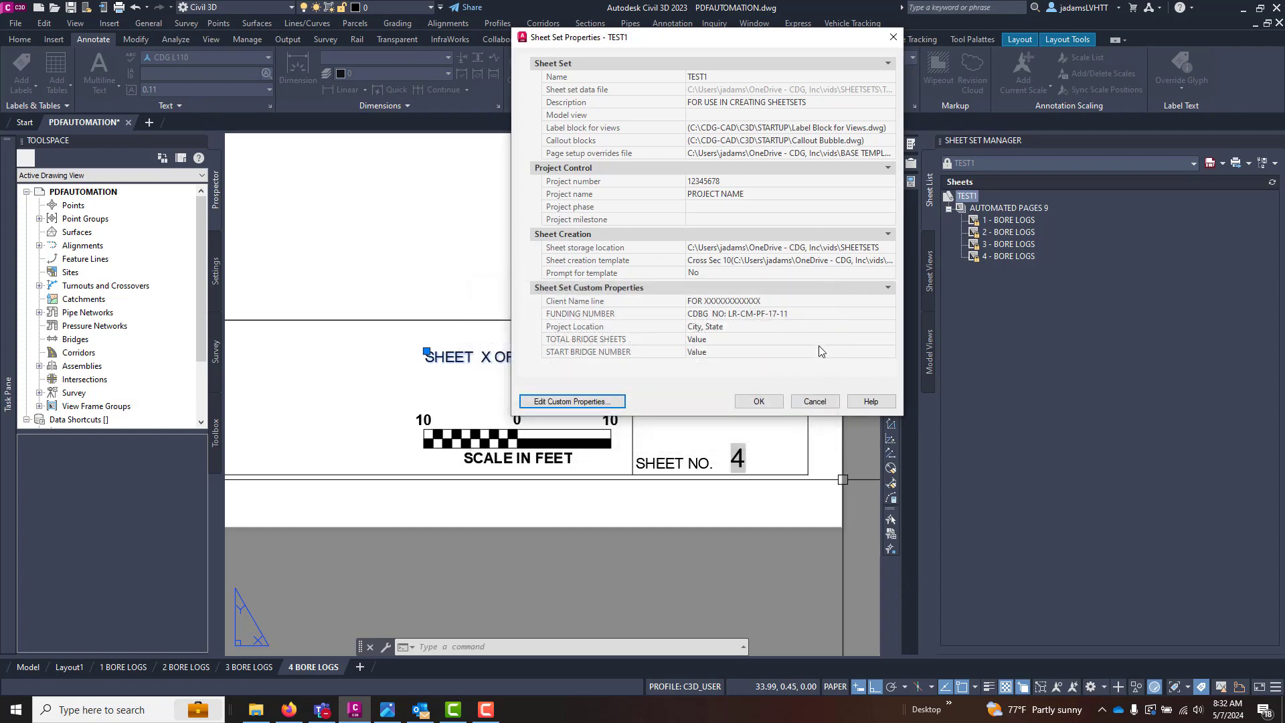
pyautogui.moveTo(696, 380)
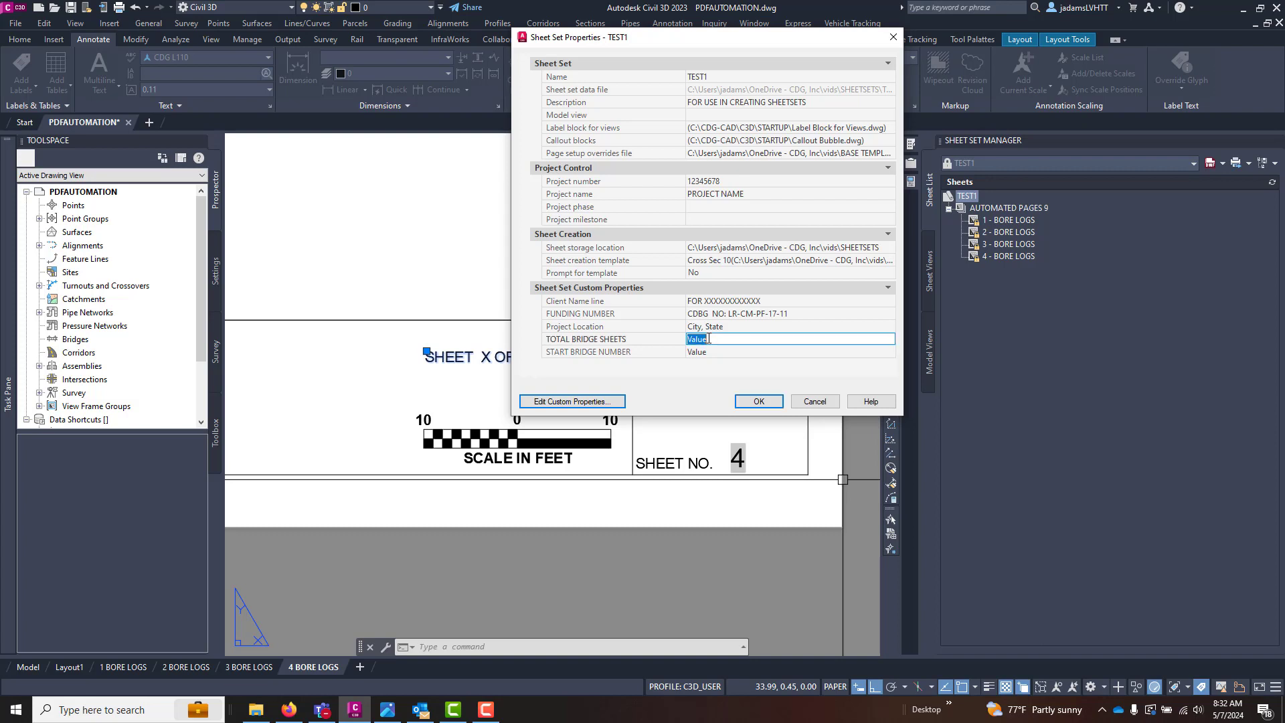
# Enter 200 for TOTAL BRIDGE SHEETS and 85 for START BRIDGE NUMBER, and confirm
pyautogui.write('200')
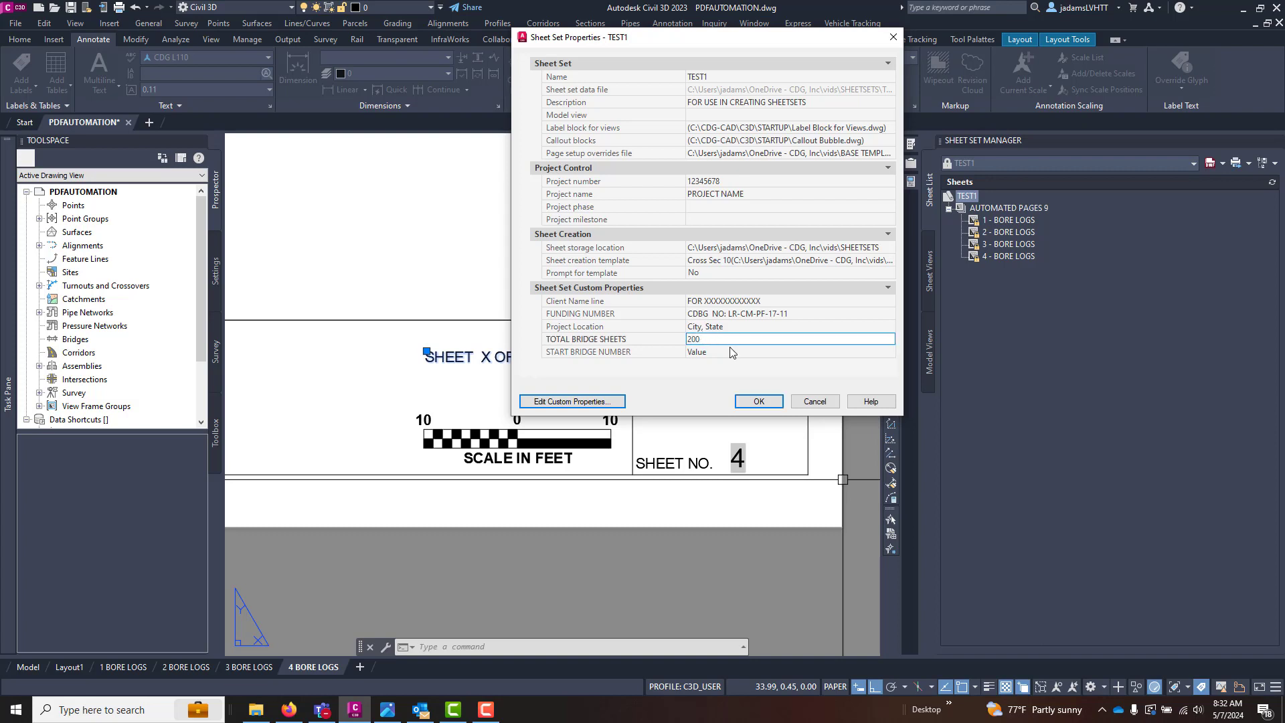
pyautogui.write('85')
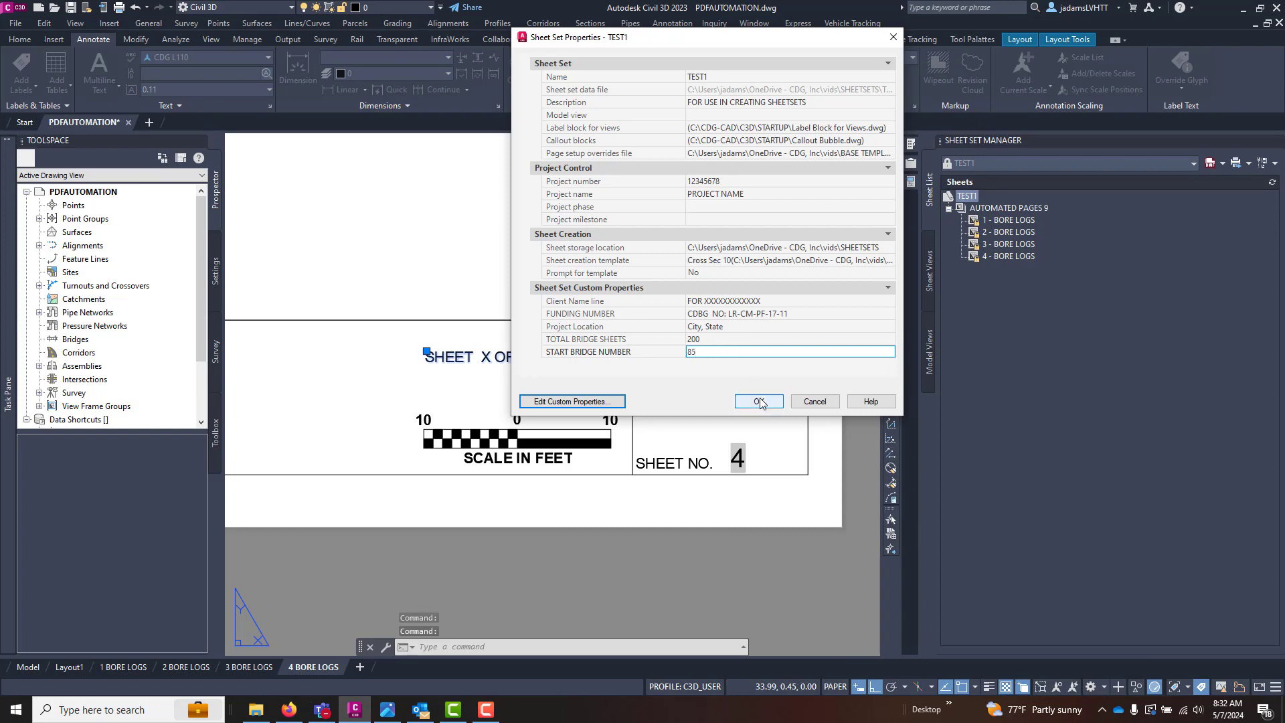
pyautogui.click(754, 401)
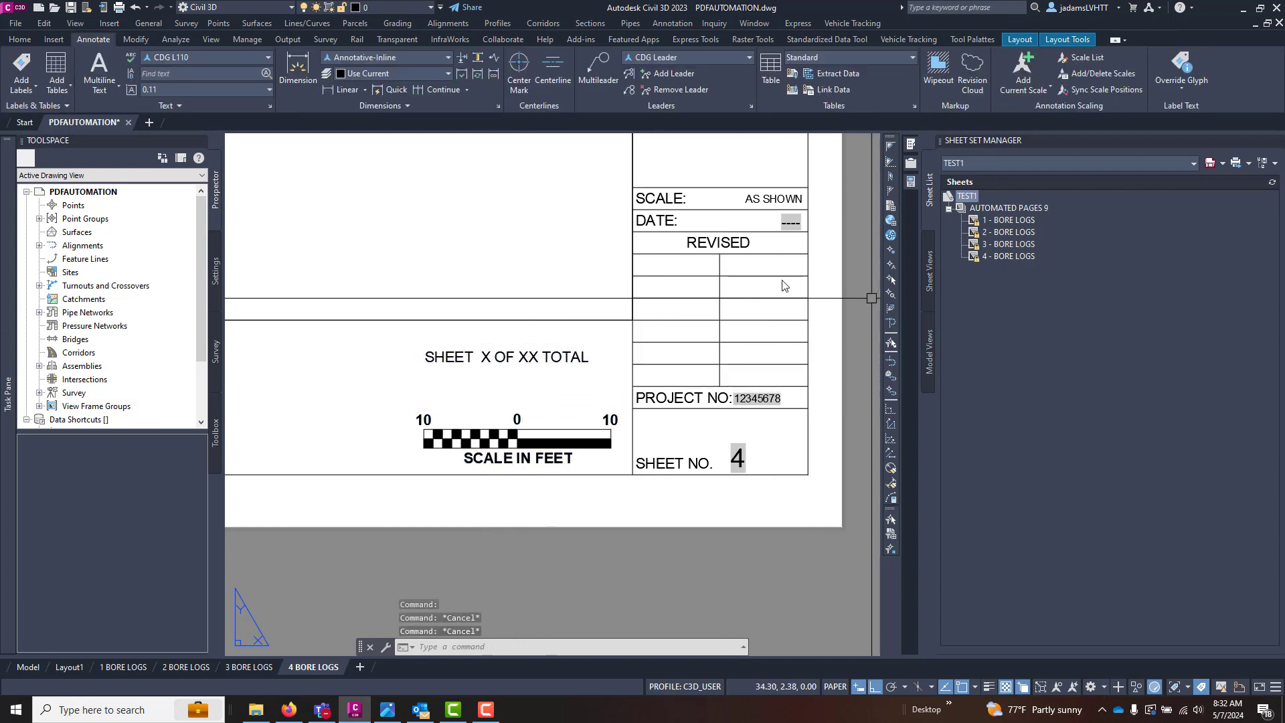
# Delete the XX TOTAL placeholder from the SHEET X OF XX TOTAL title block text
pyautogui.doubleClick(507, 356)
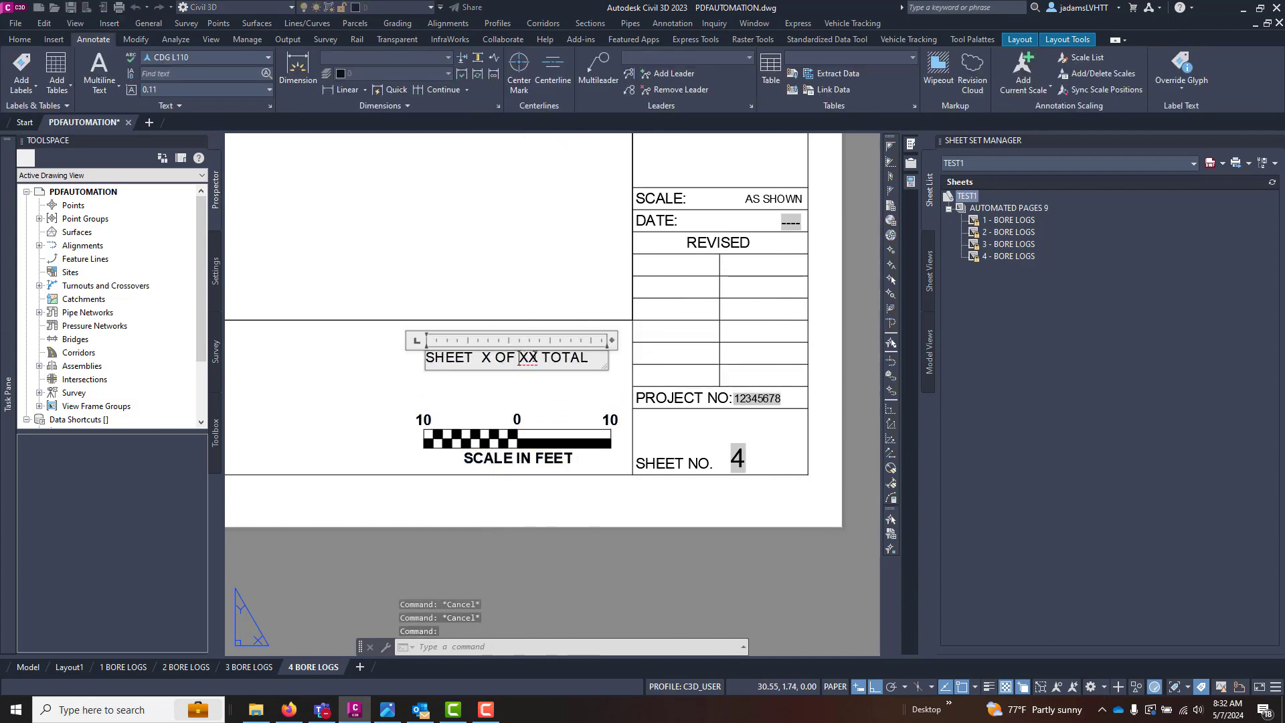
pyautogui.doubleClick(549, 357)
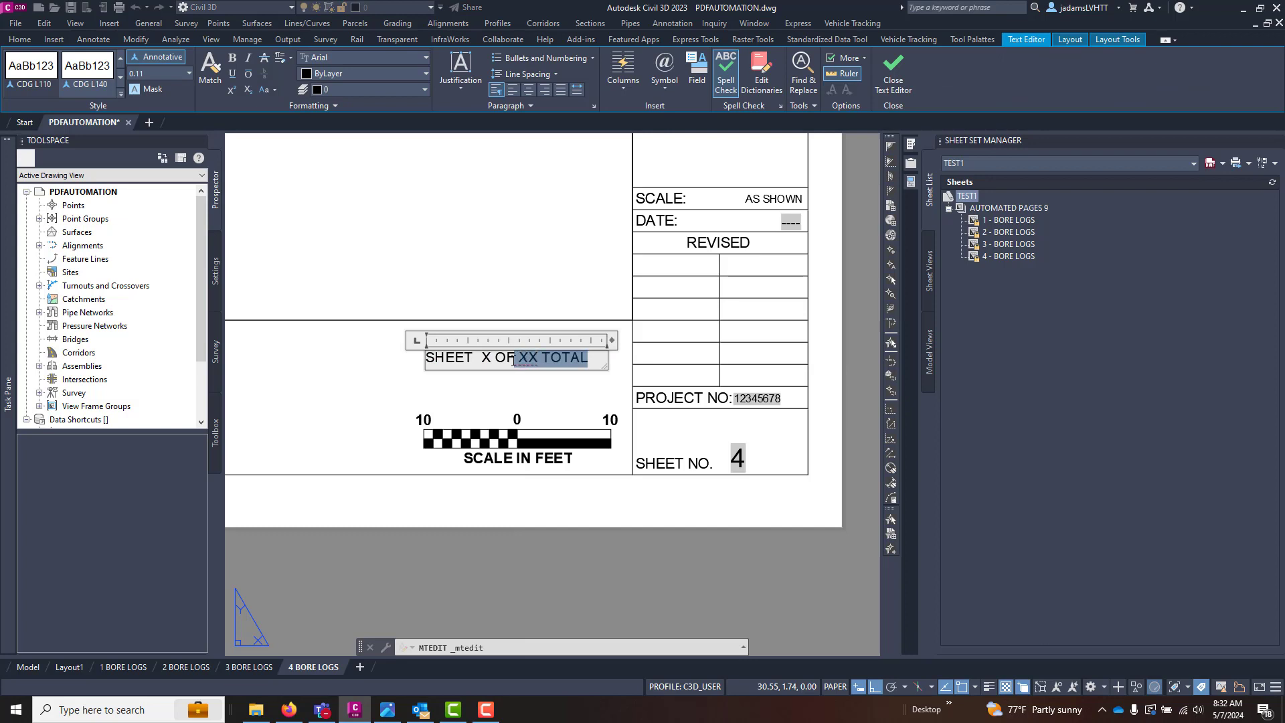
pyautogui.press('Delete')
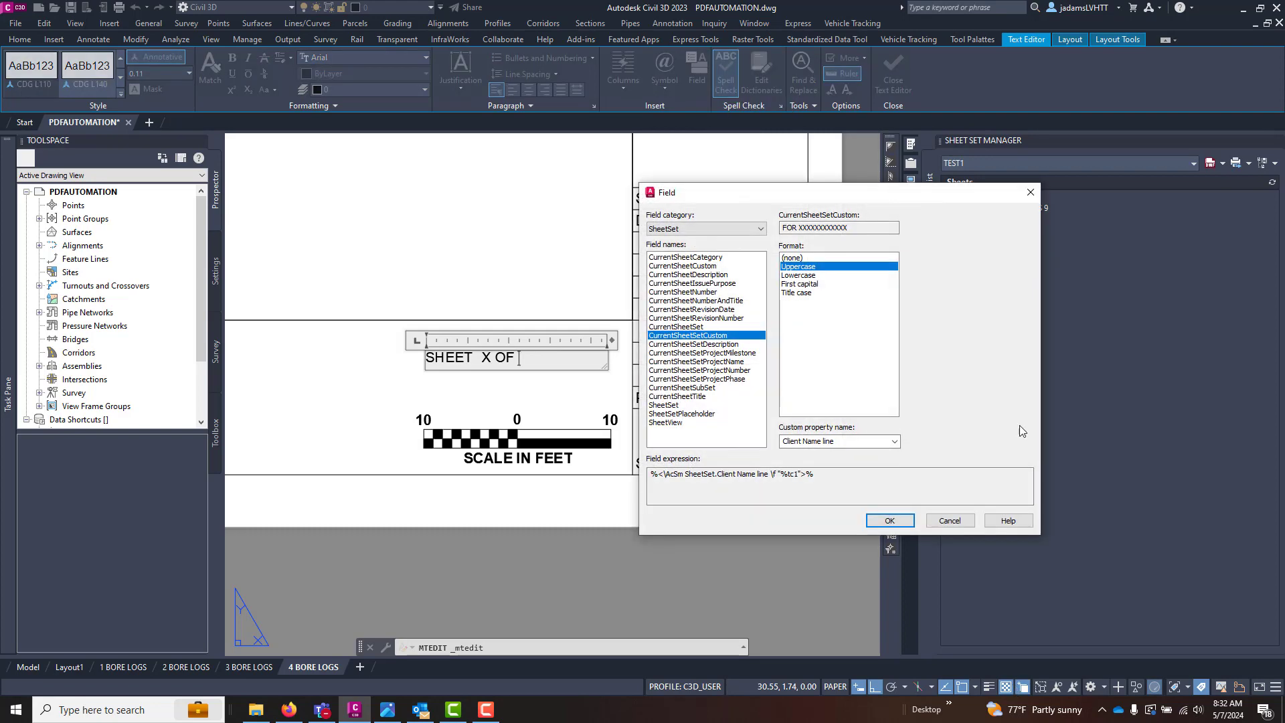
# Insert a CurrentSheetSetCustom TOTAL BRIDGE SHEETS field and save the text change
pyautogui.click(738, 229)
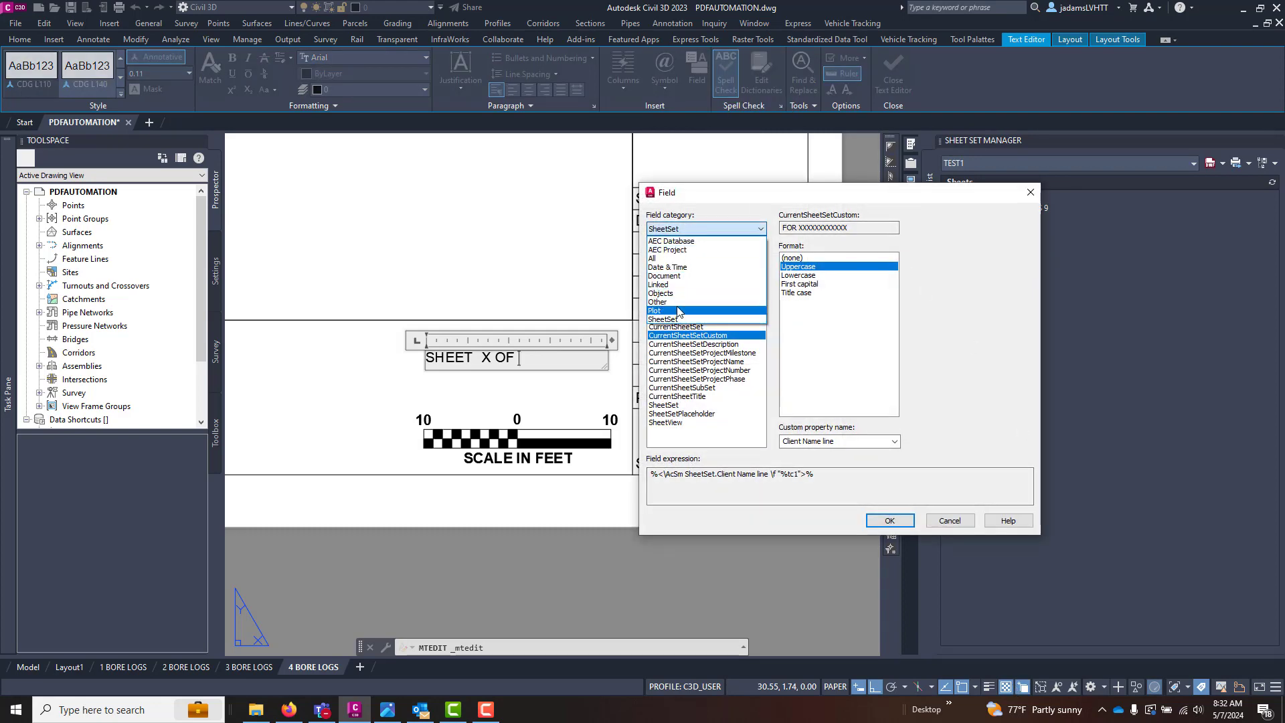
pyautogui.click(705, 227)
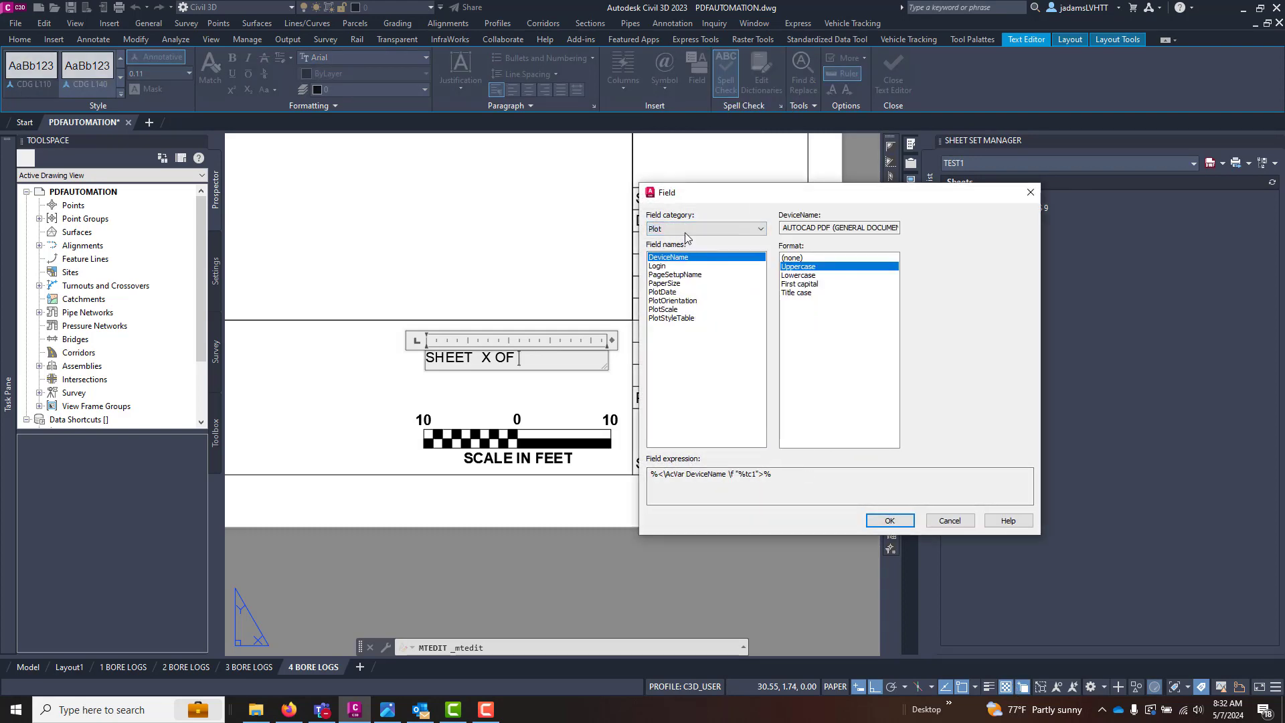
pyautogui.click(705, 229)
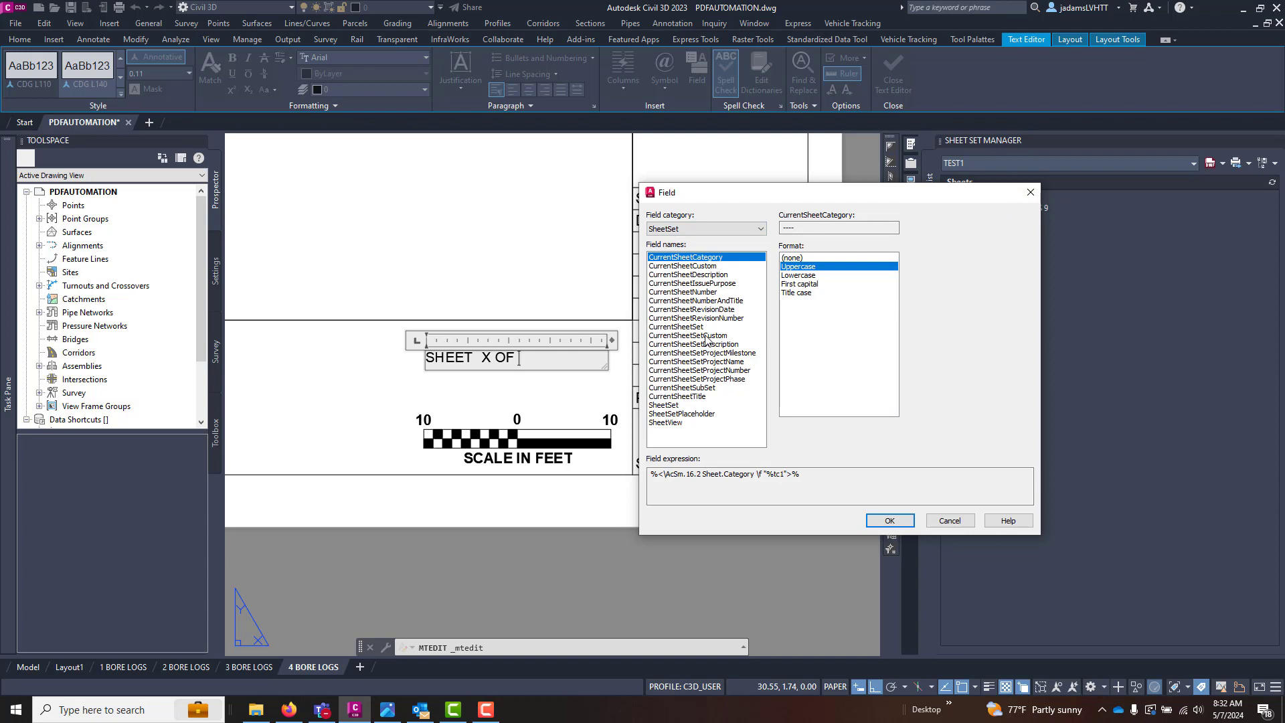
pyautogui.click(687, 335)
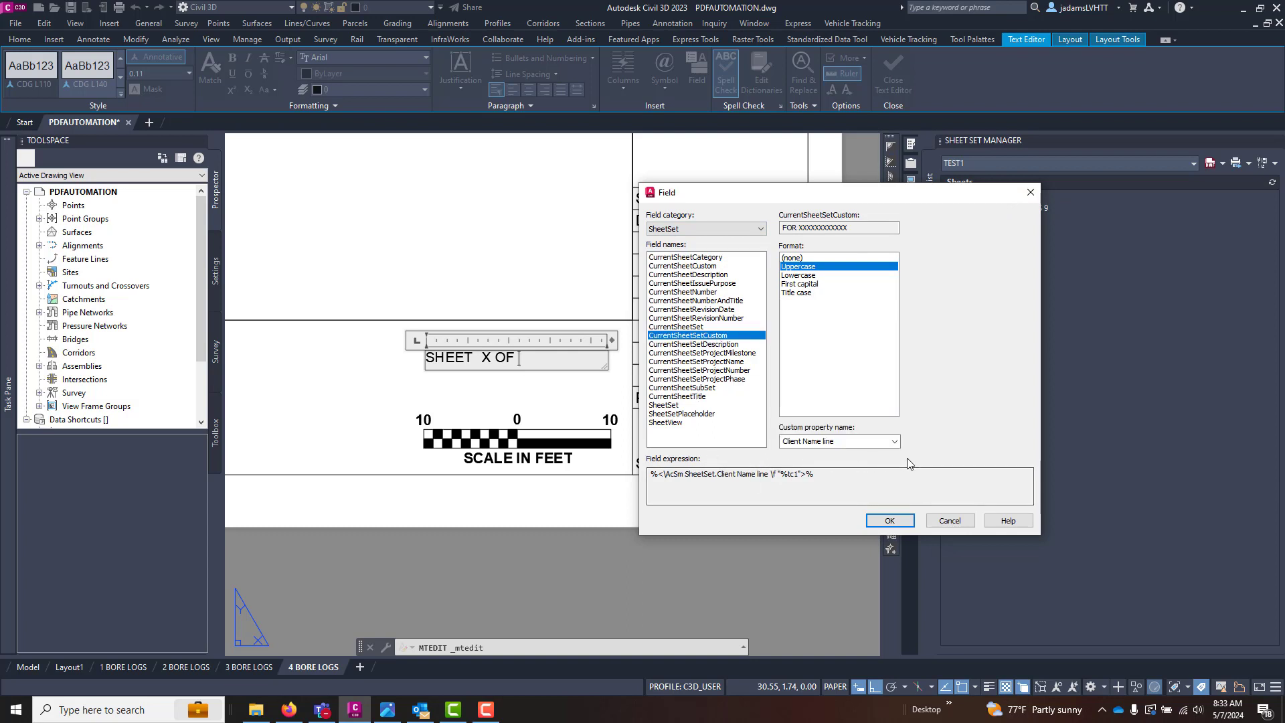
pyautogui.click(892, 441)
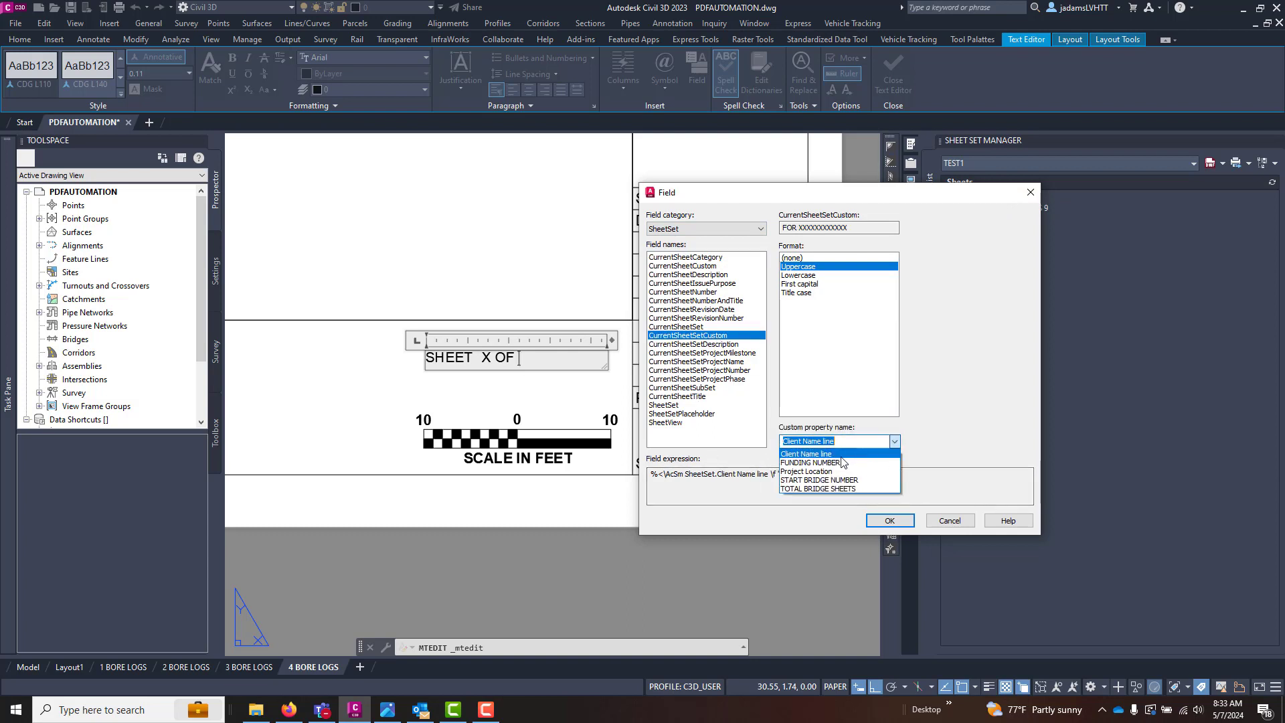
pyautogui.click(819, 488)
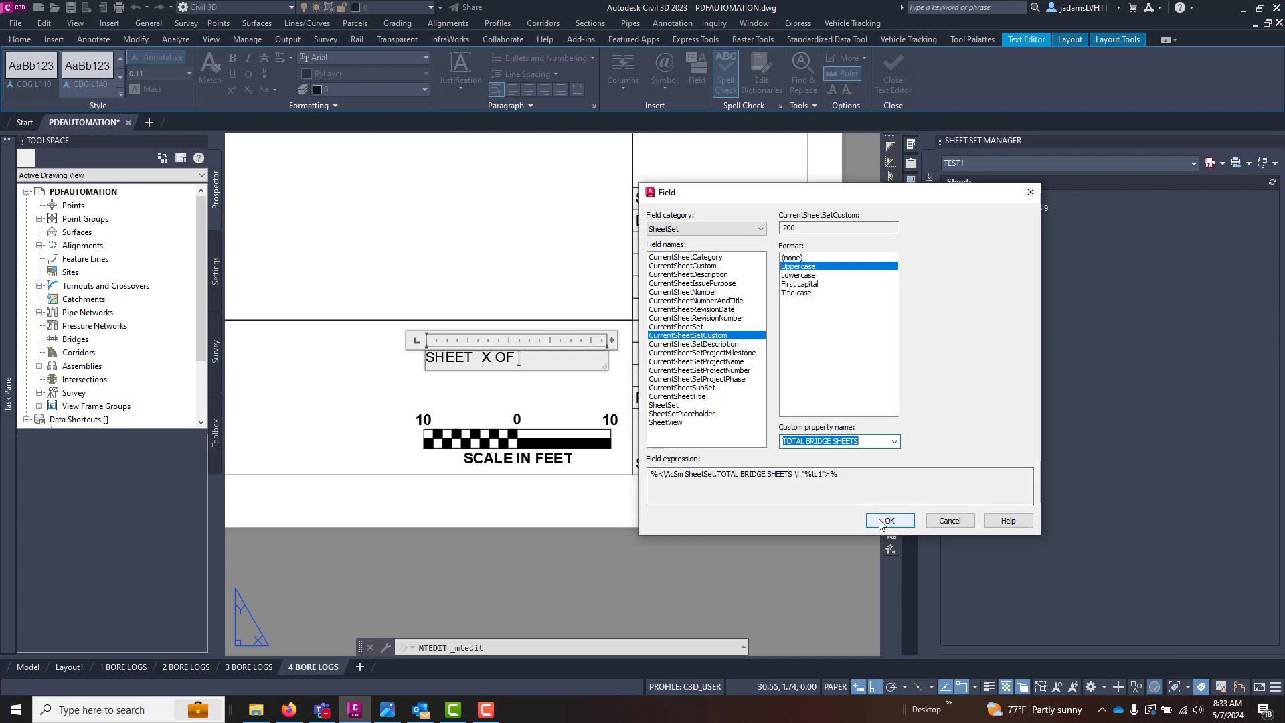
pyautogui.click(890, 521)
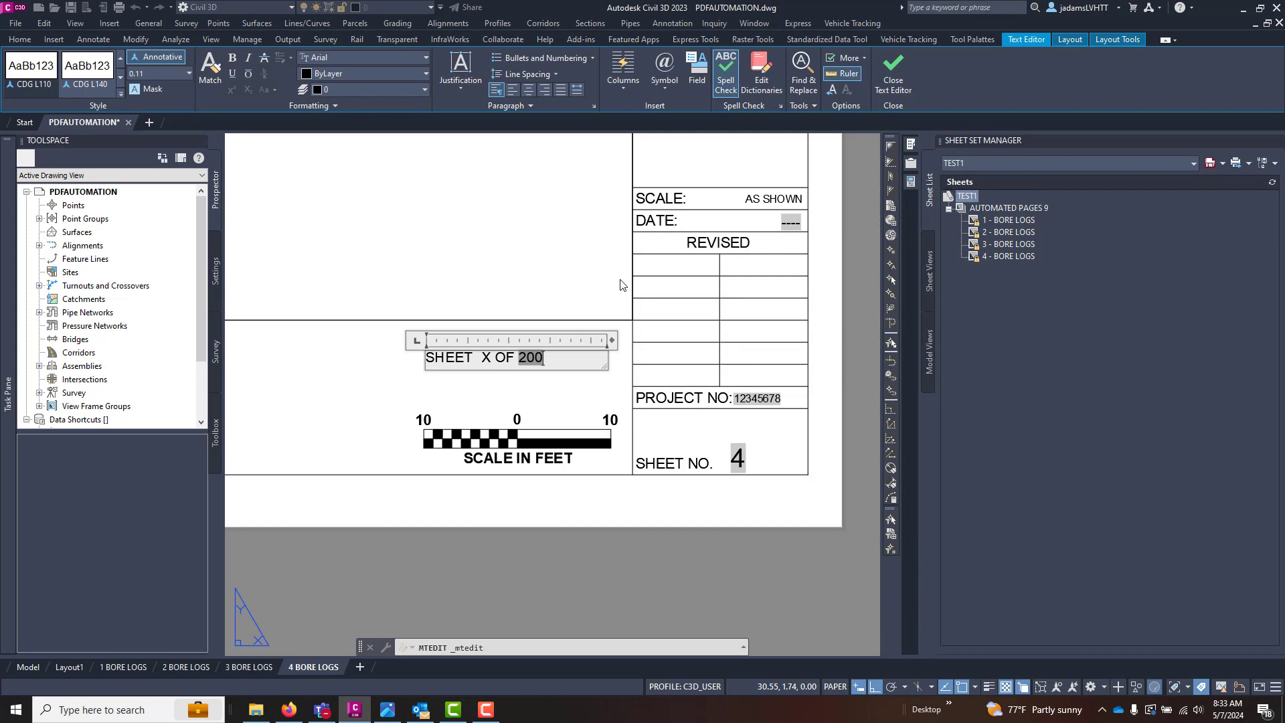
pyautogui.click(892, 70)
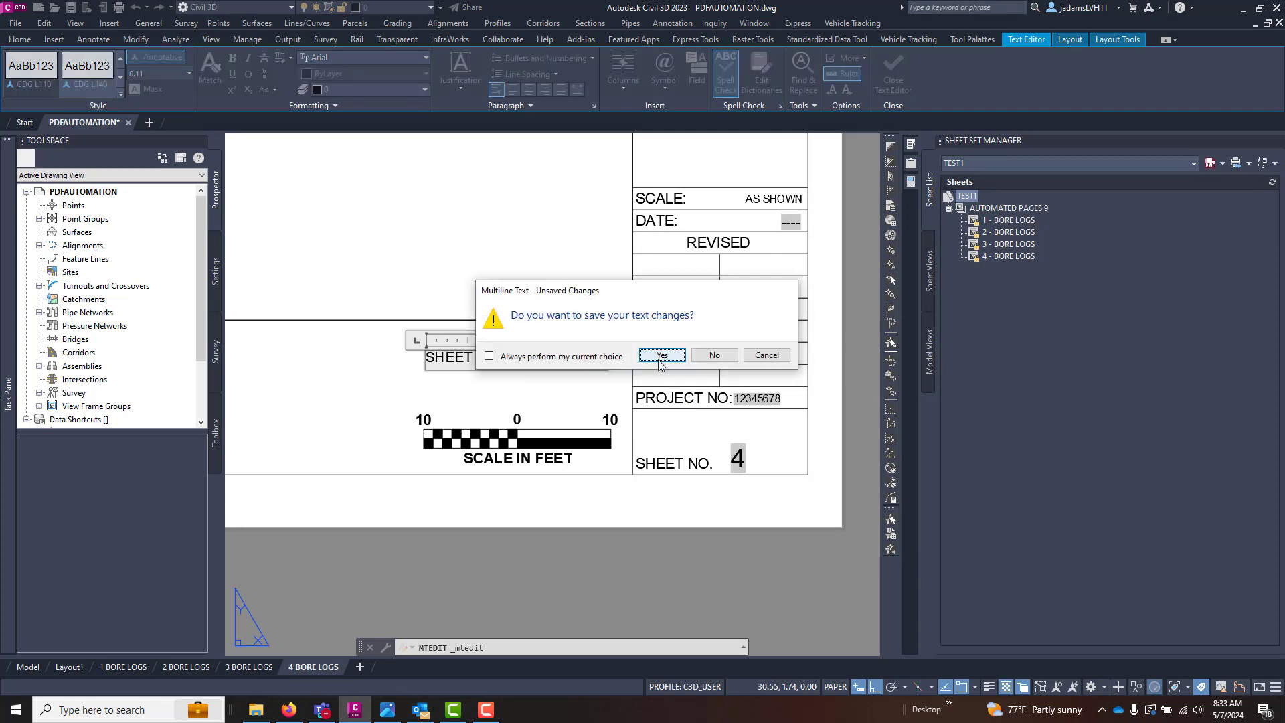
pyautogui.click(661, 354)
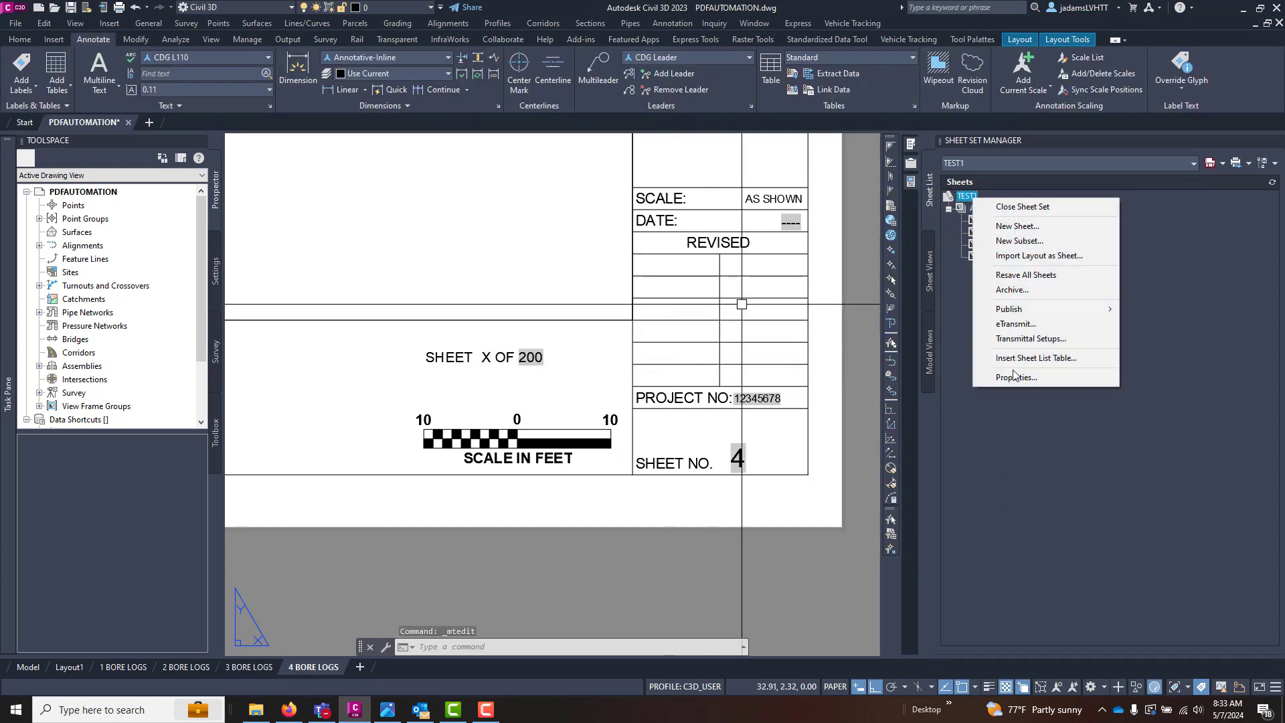
# Change TOTAL BRIDGE SHEETS to 250 in the TEST1 sheet set properties
pyautogui.click(1016, 377)
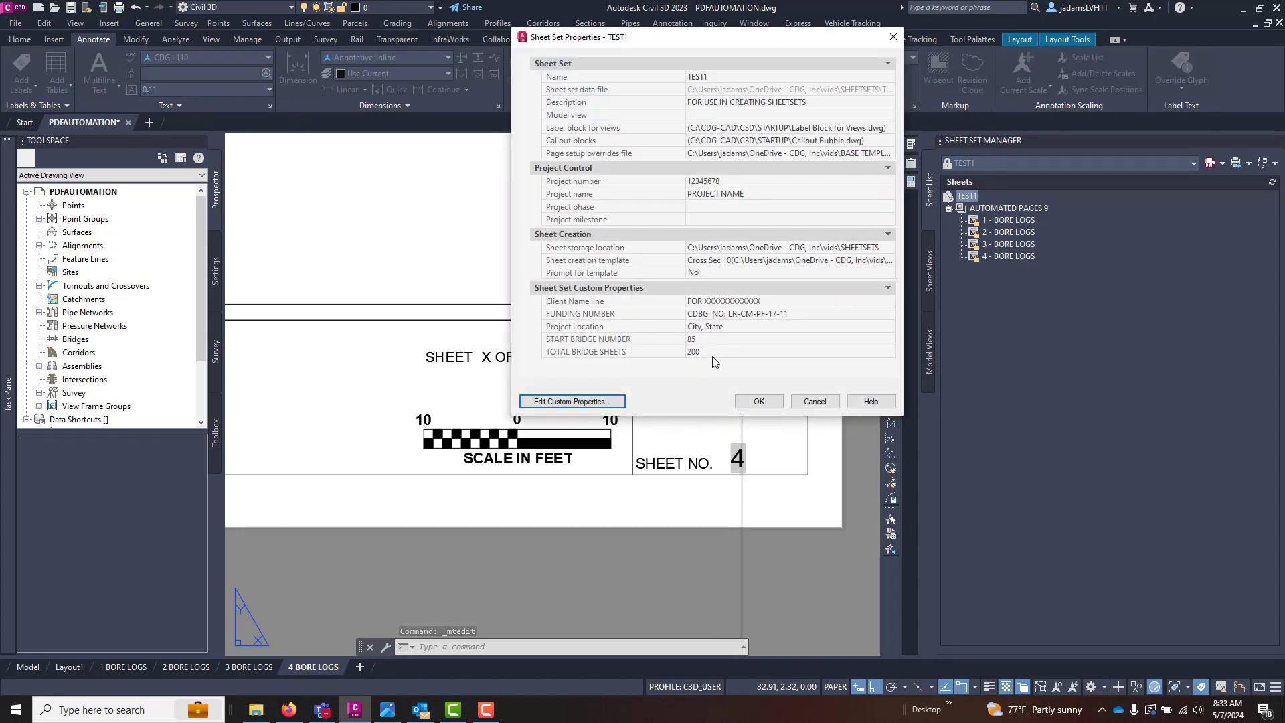
pyautogui.write('250')
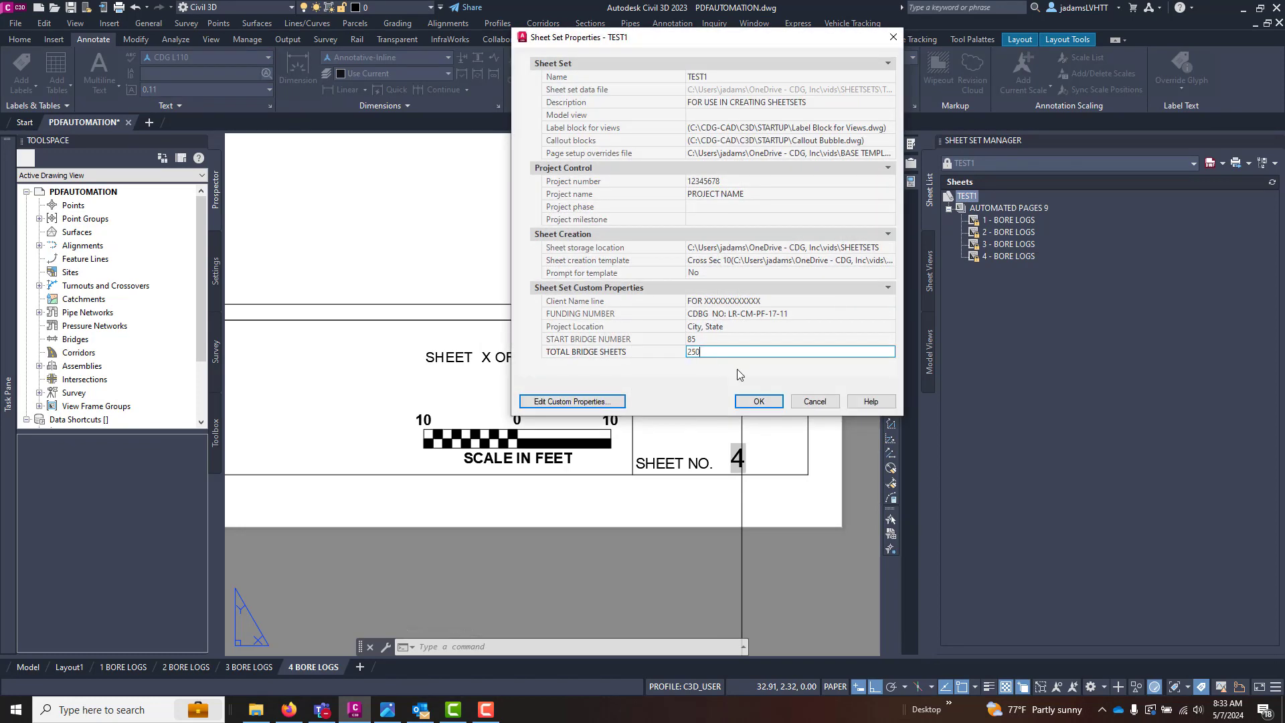
pyautogui.click(756, 400)
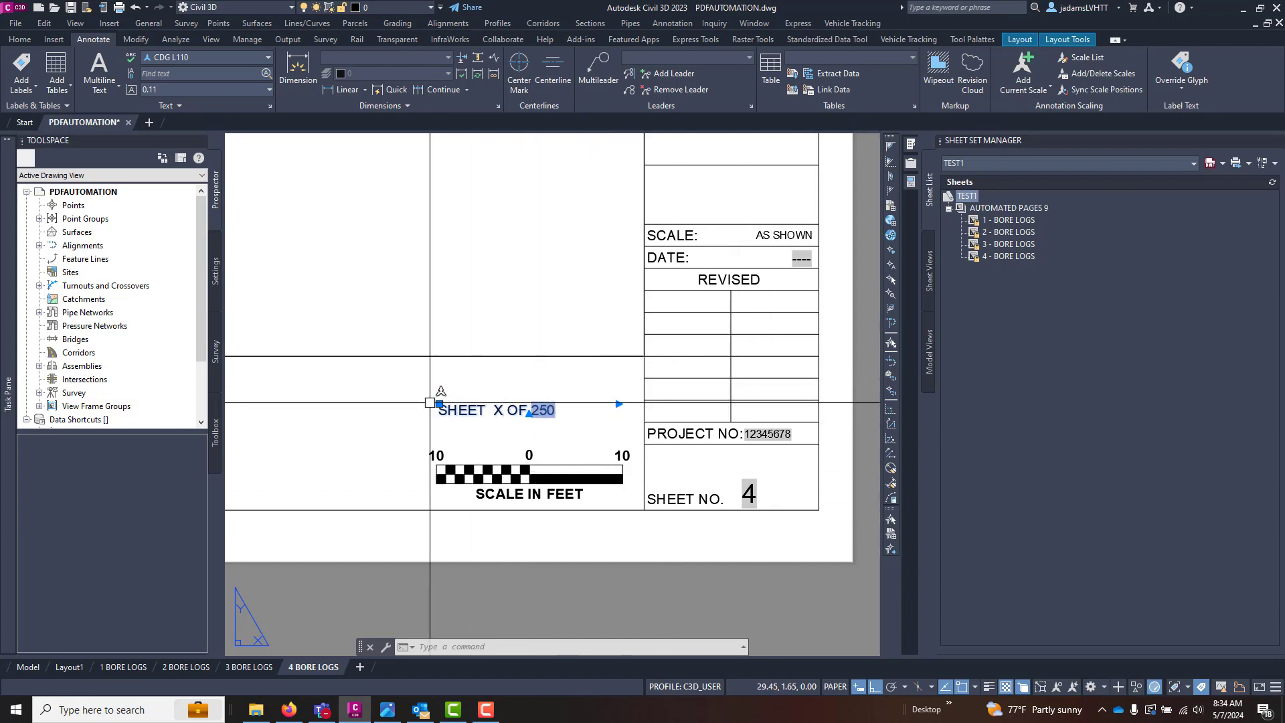
pyautogui.moveTo(430, 402); pyautogui.dragTo(517, 402)
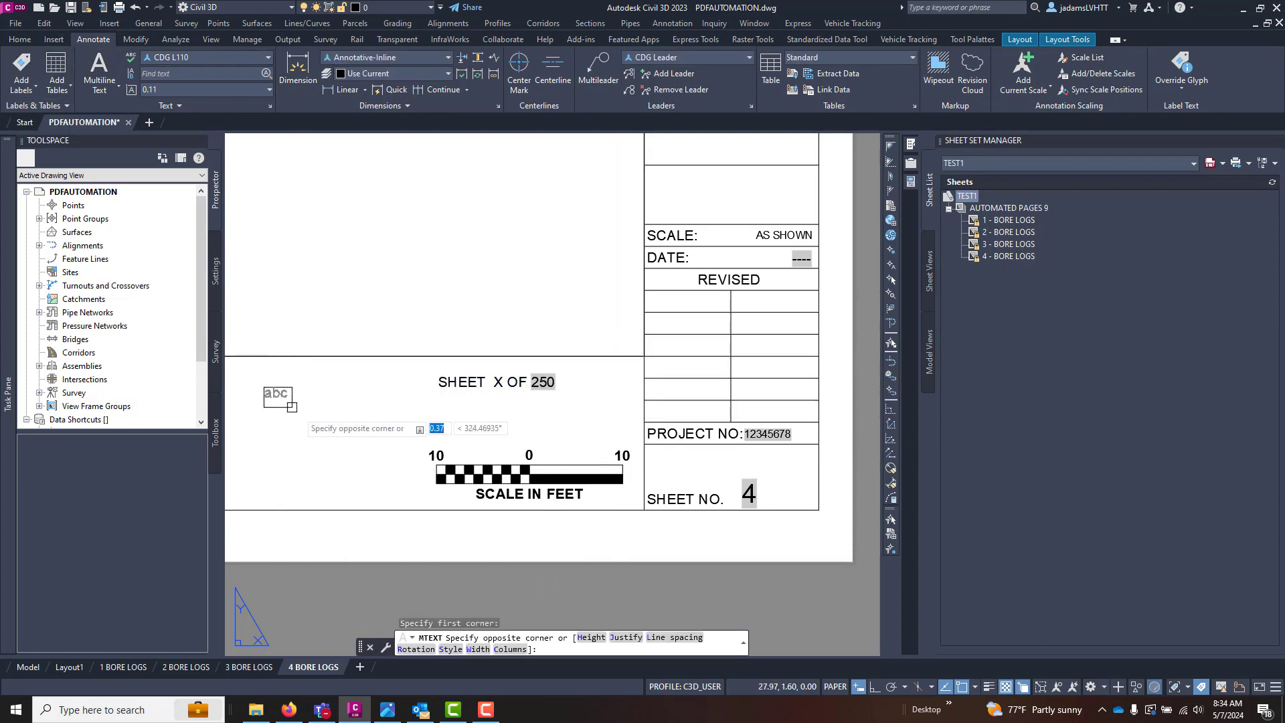
# Copy the START BRIDGE NUMBER field expression from a new MTEXT field dialog, then cancel
pyautogui.click(279, 398)
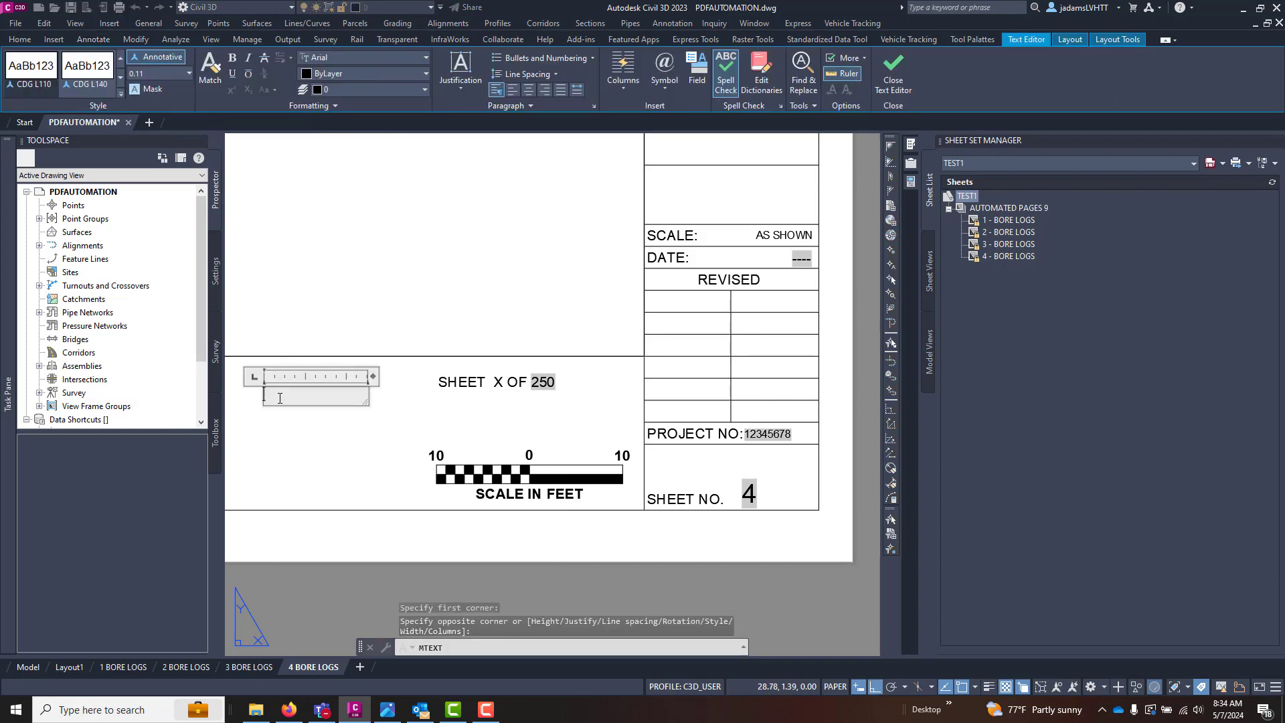
pyautogui.click(696, 69)
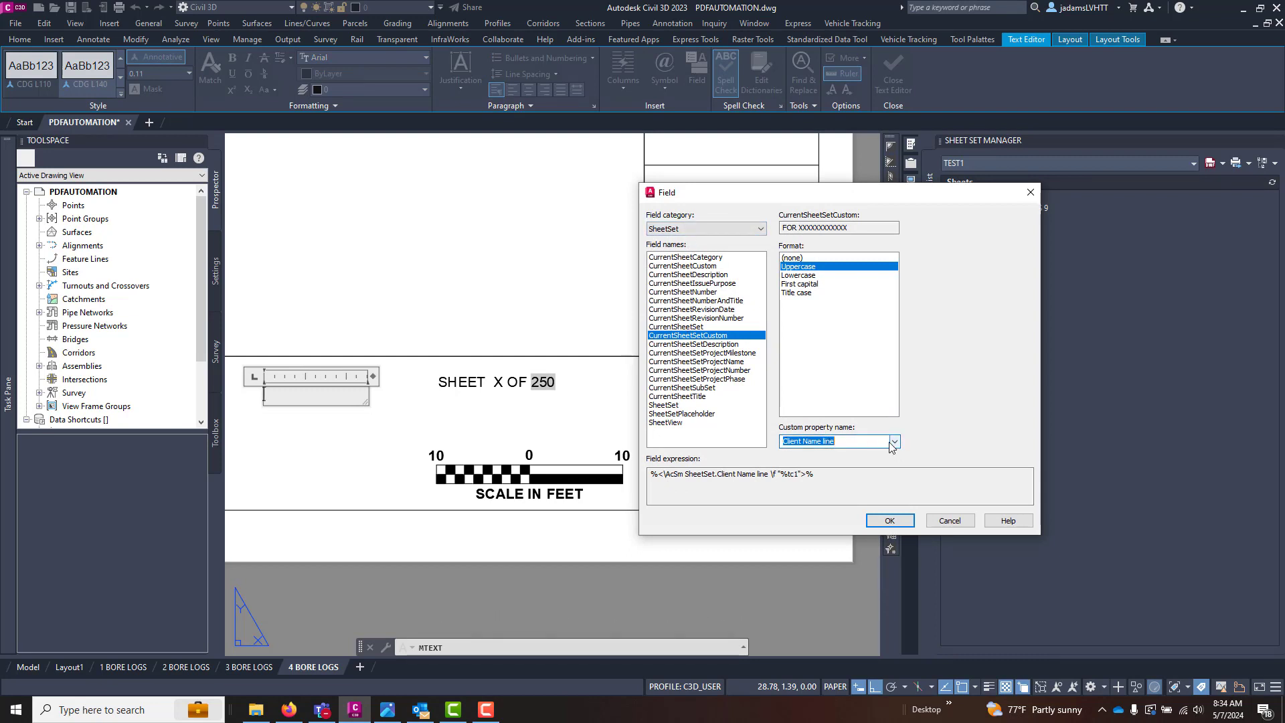
pyautogui.click(893, 441)
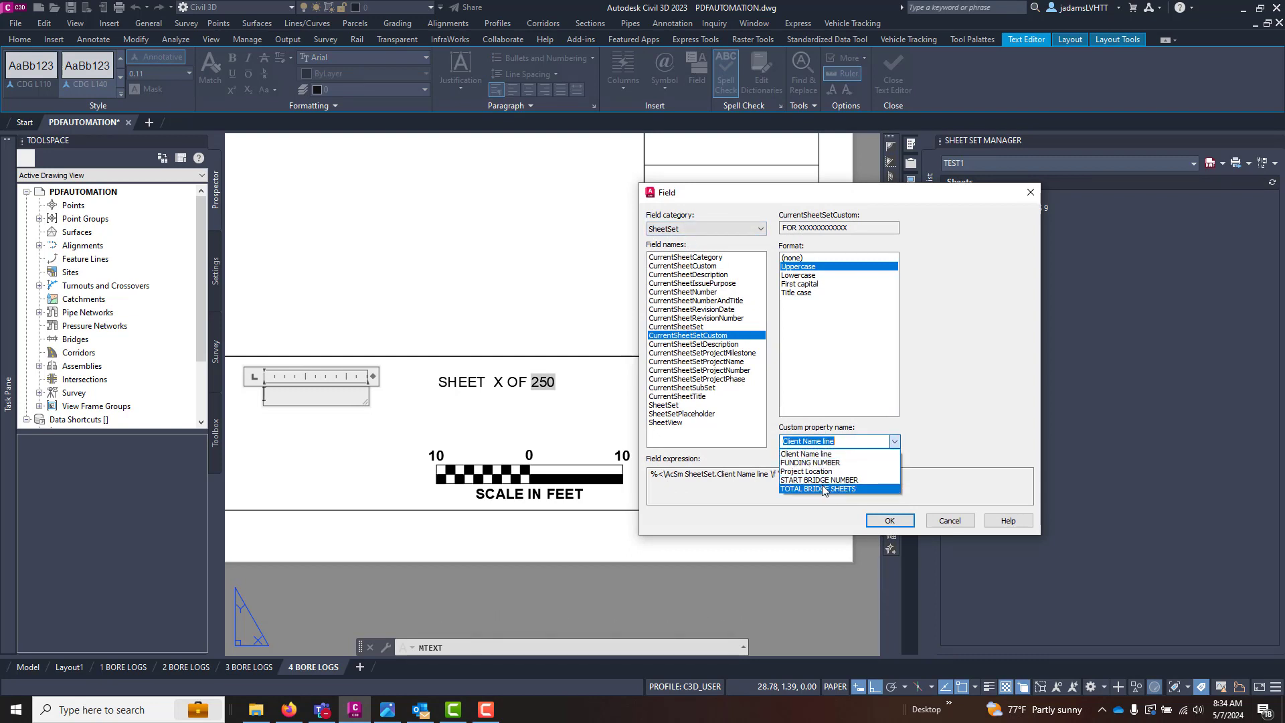
pyautogui.click(819, 479)
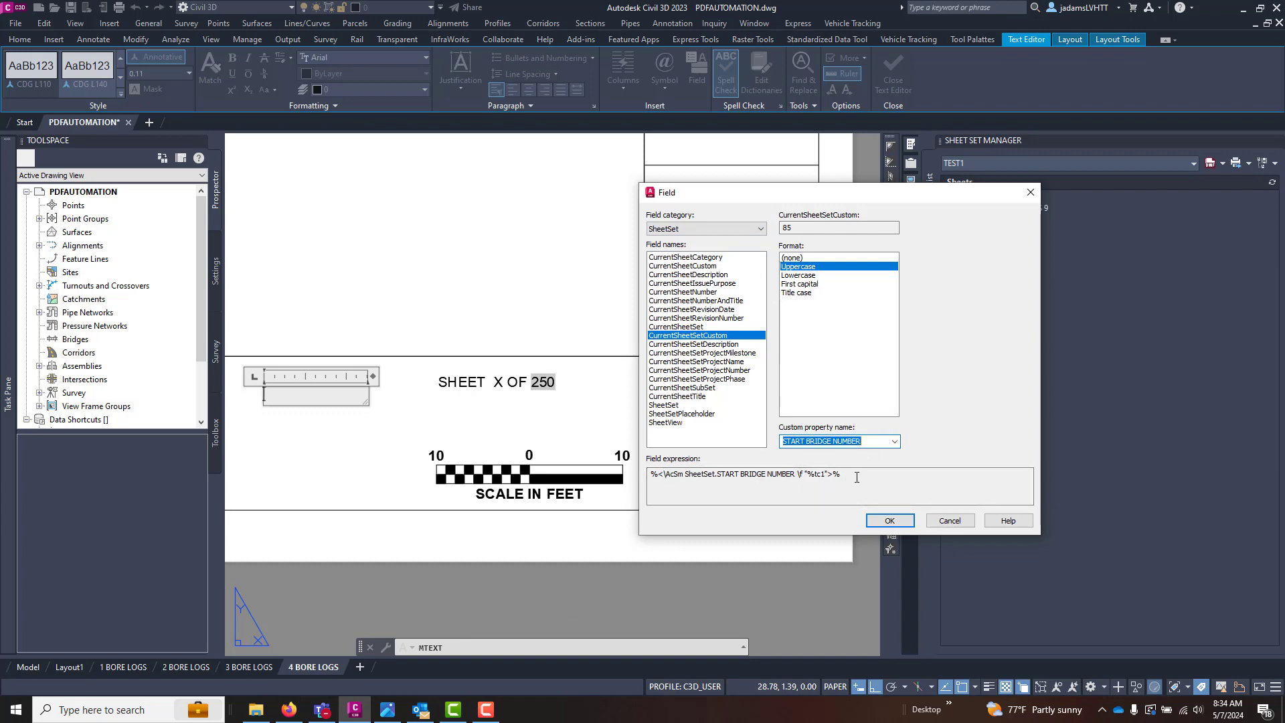
pyautogui.tripleClick(746, 474)
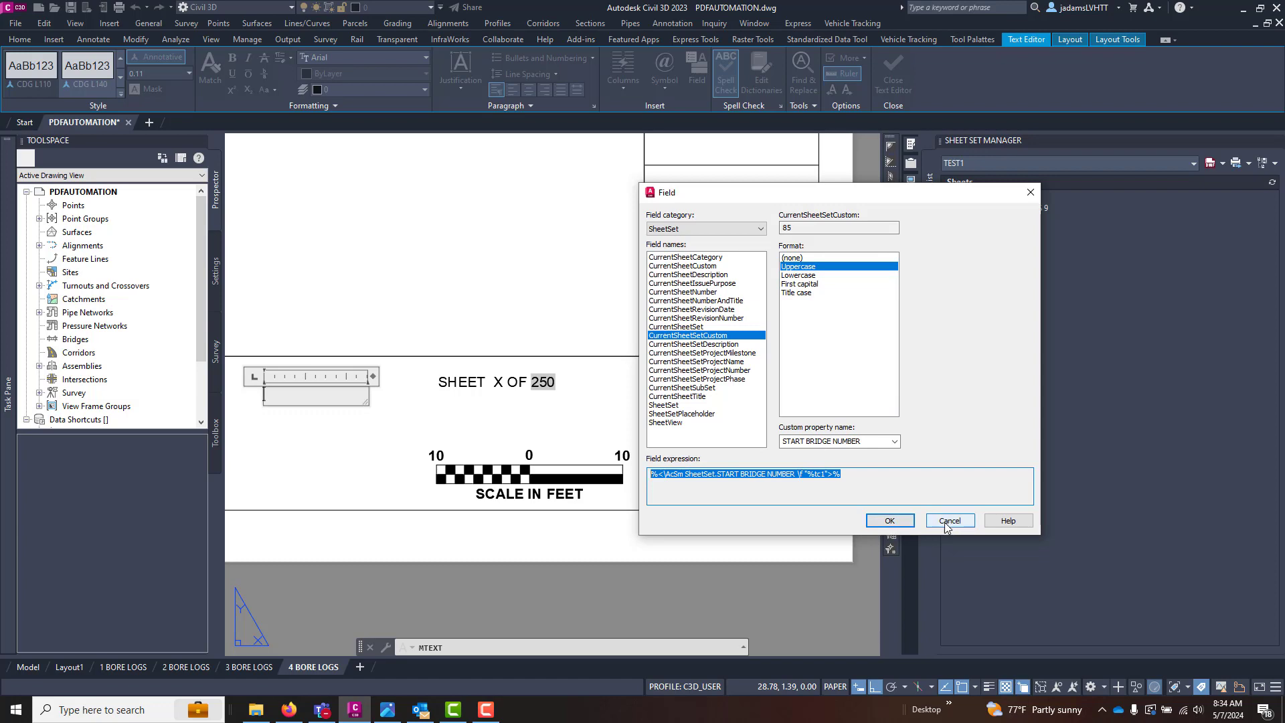
pyautogui.click(948, 521)
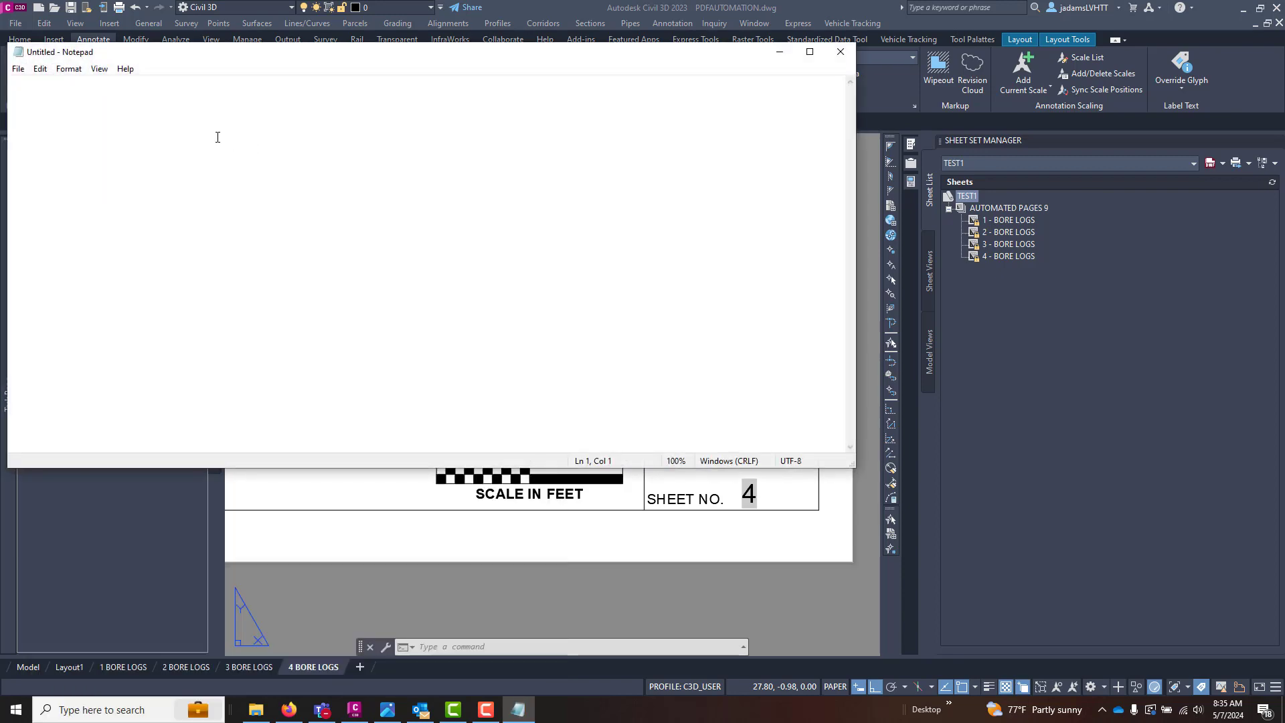
# Paste the START BRIDGE NUMBER and Sheet.Number field expressions on separate Notepad lines
pyautogui.write('%<\\AcSm SheetSet.START BRIDGE NUMBER \\f "%tc1">%')
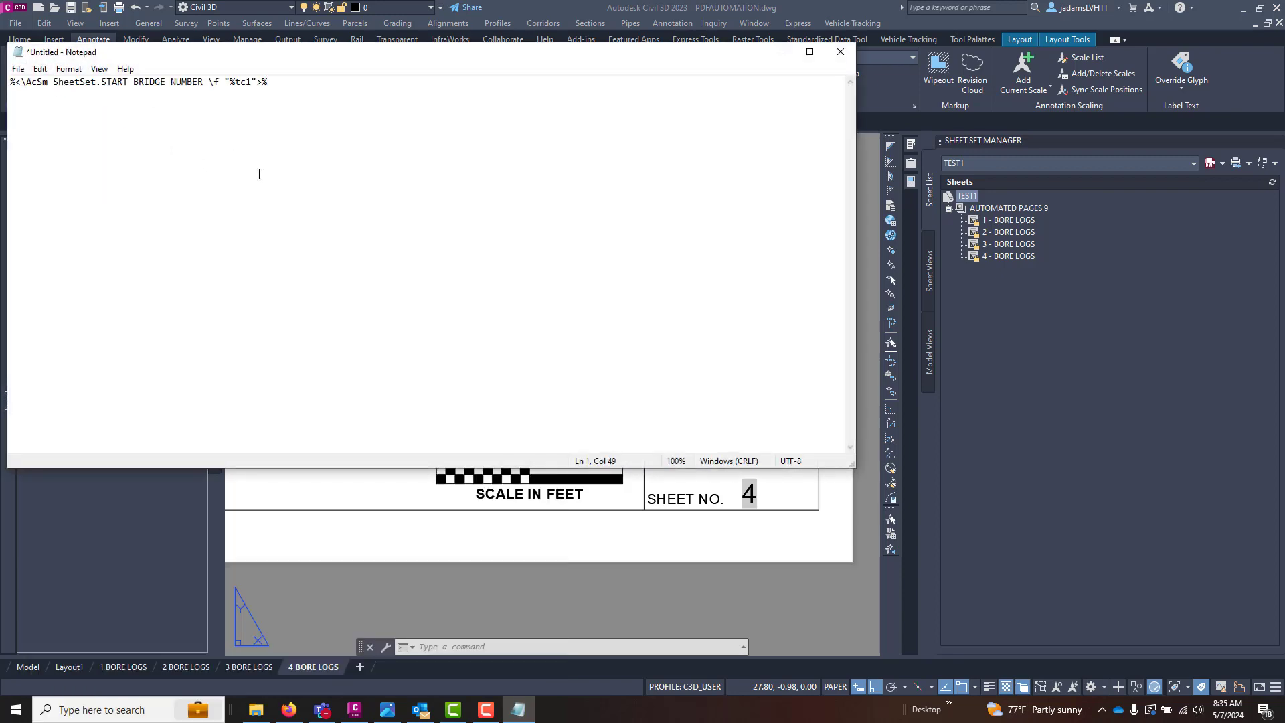
pyautogui.press('Enter')
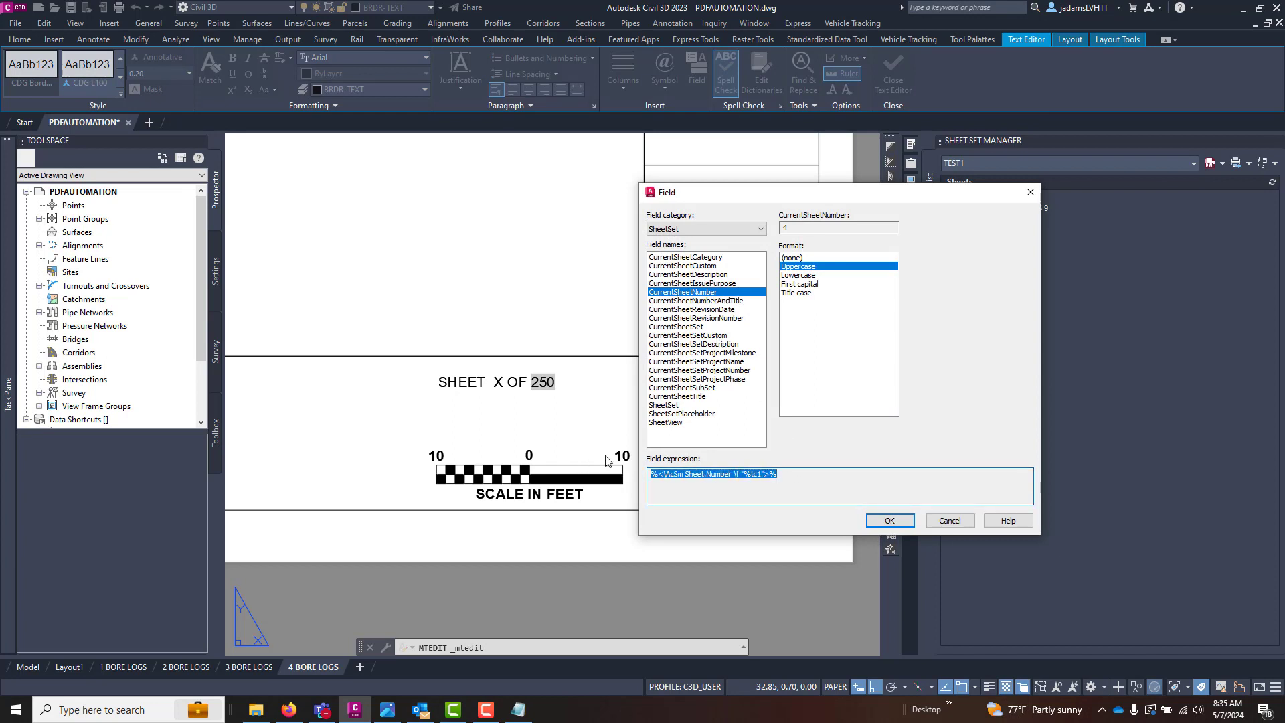
pyautogui.click(518, 709)
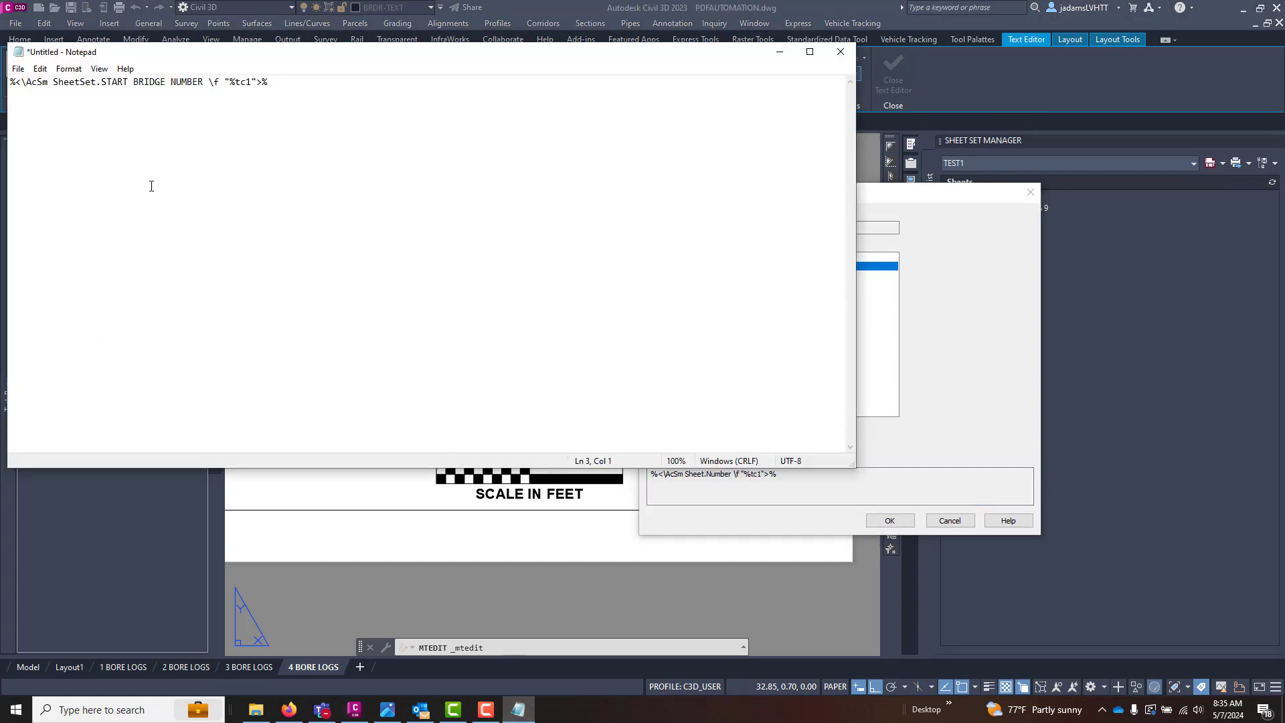
pyautogui.write('%<\\AcSm Sheet.Number \\f "%tc1">%')
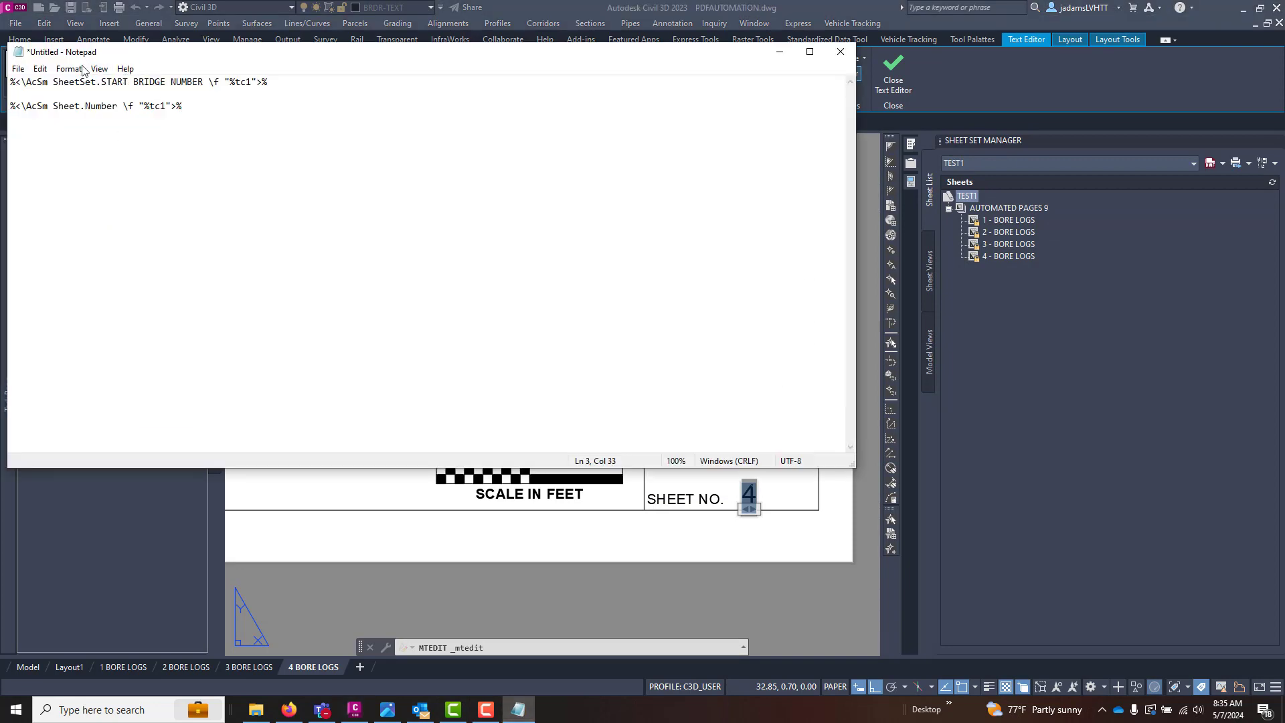
pyautogui.click(839, 51)
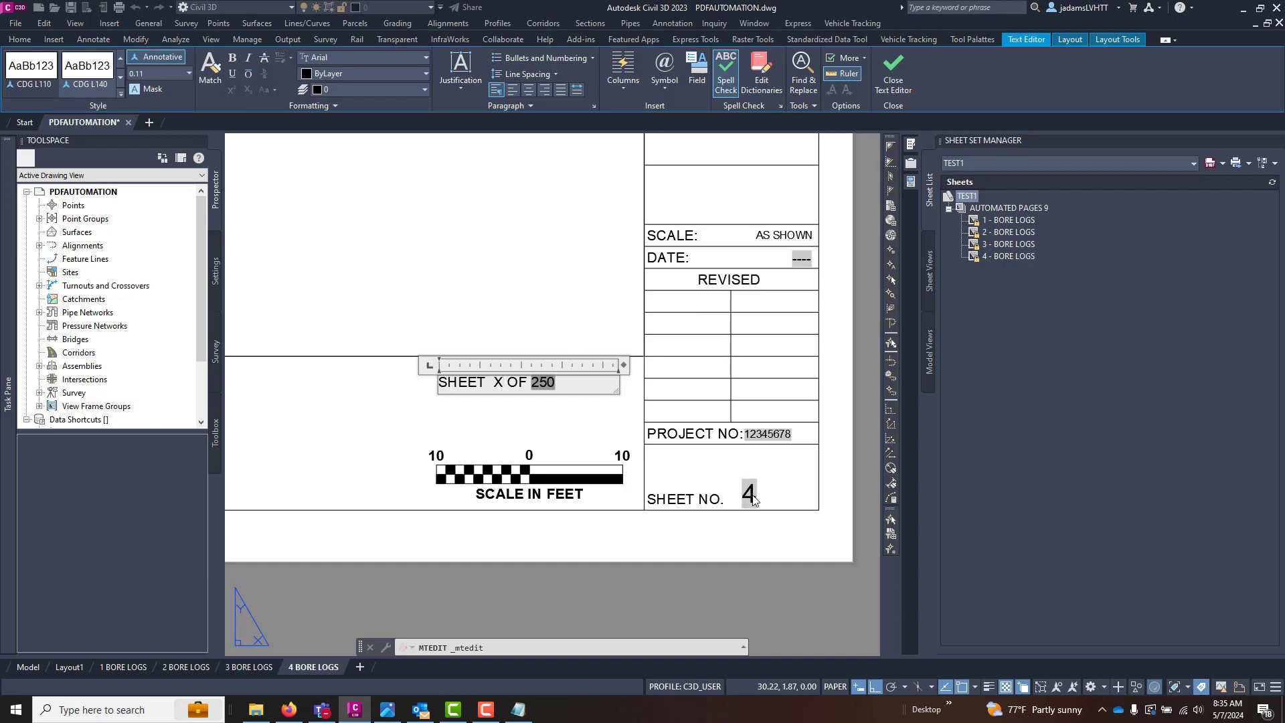
pyautogui.moveTo(742, 518)
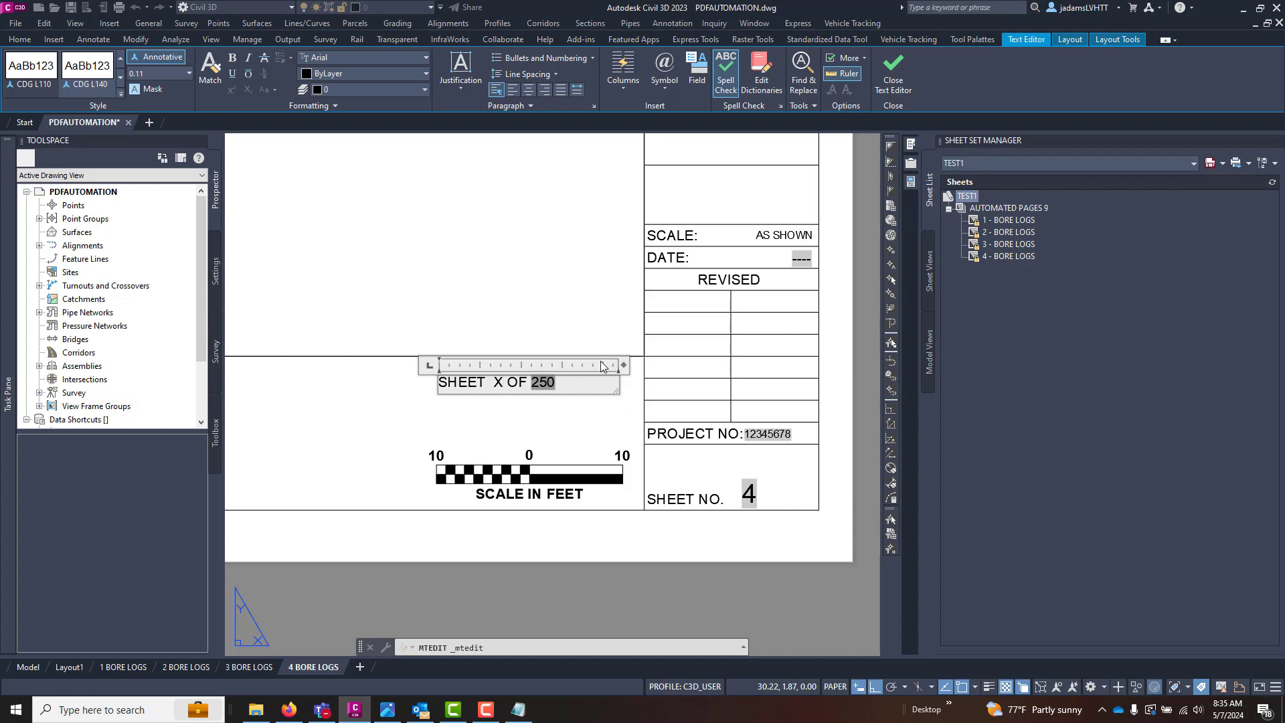
# Start a Formula field at the X placeholder combining start number, -1, and sheet number
pyautogui.click(489, 382)
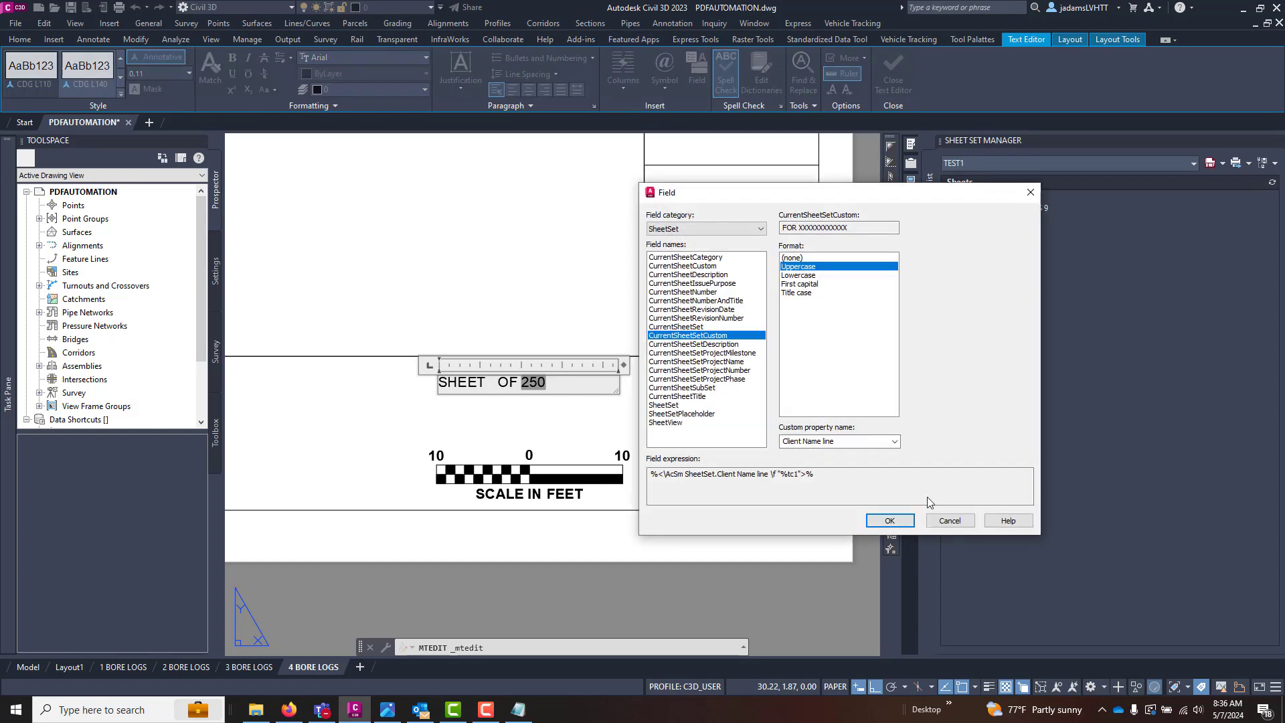
pyautogui.click(703, 229)
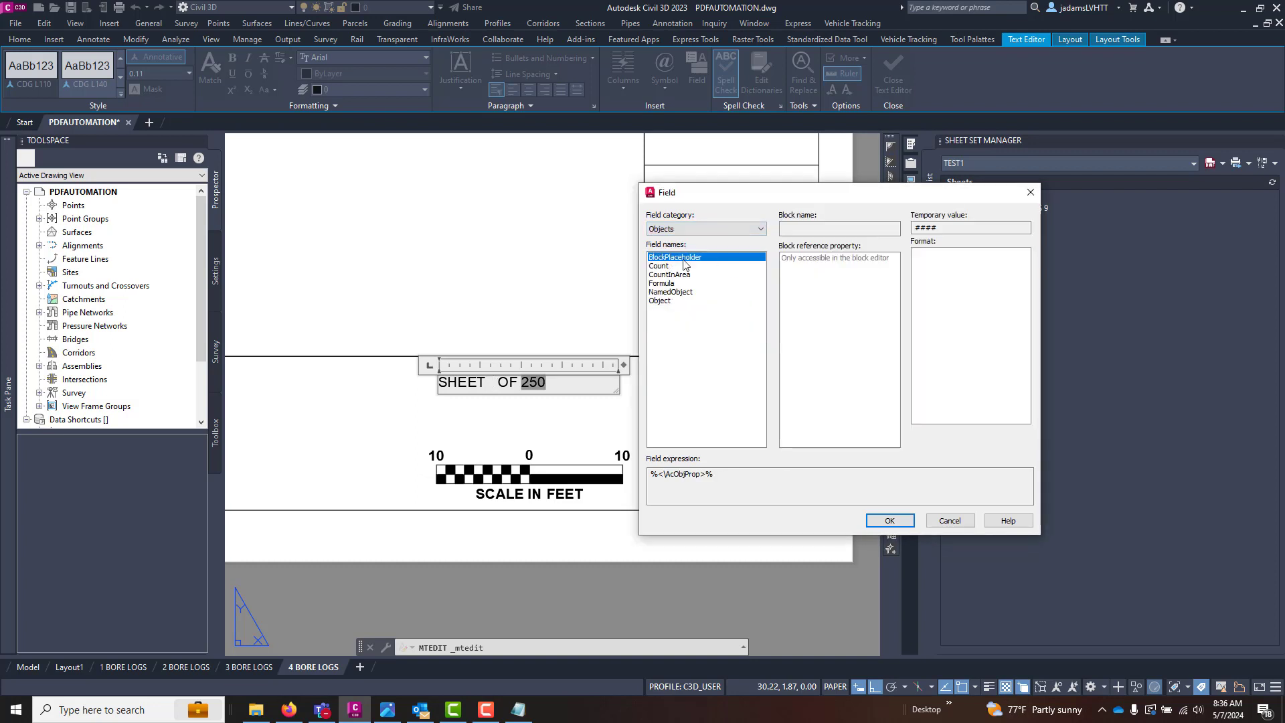
pyautogui.click(661, 282)
pyautogui.write('85')
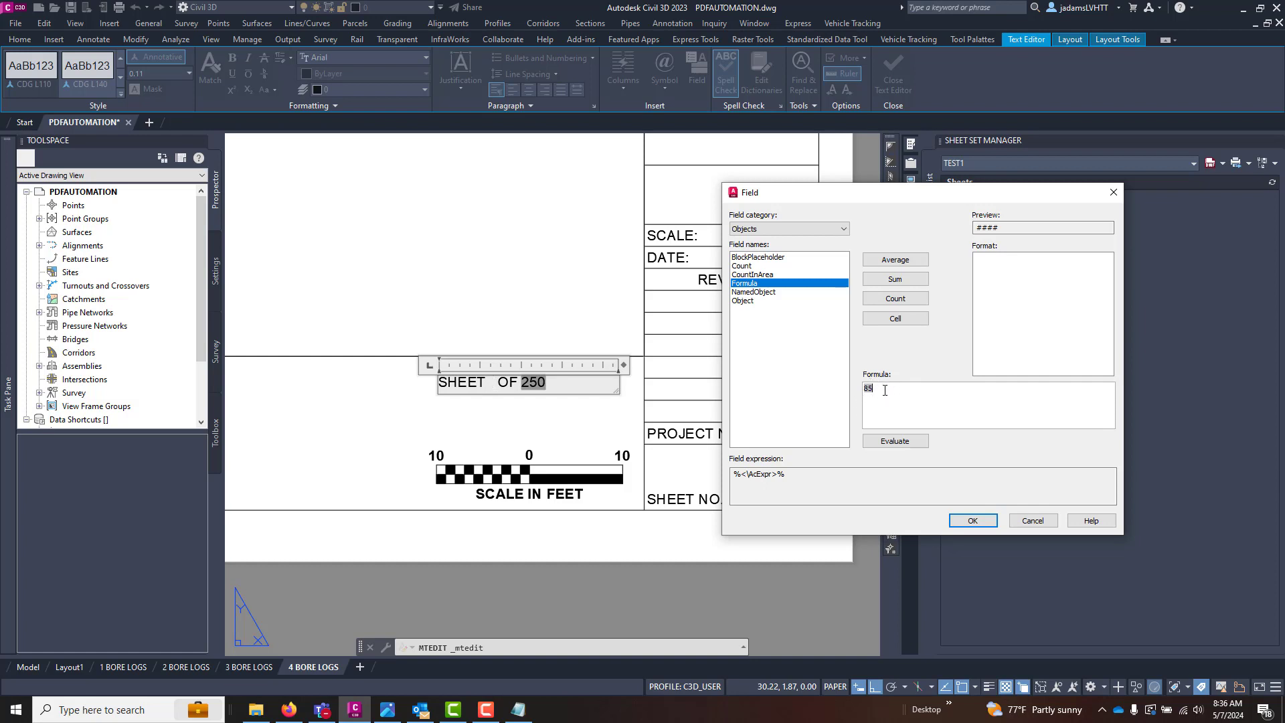
pyautogui.write('+')
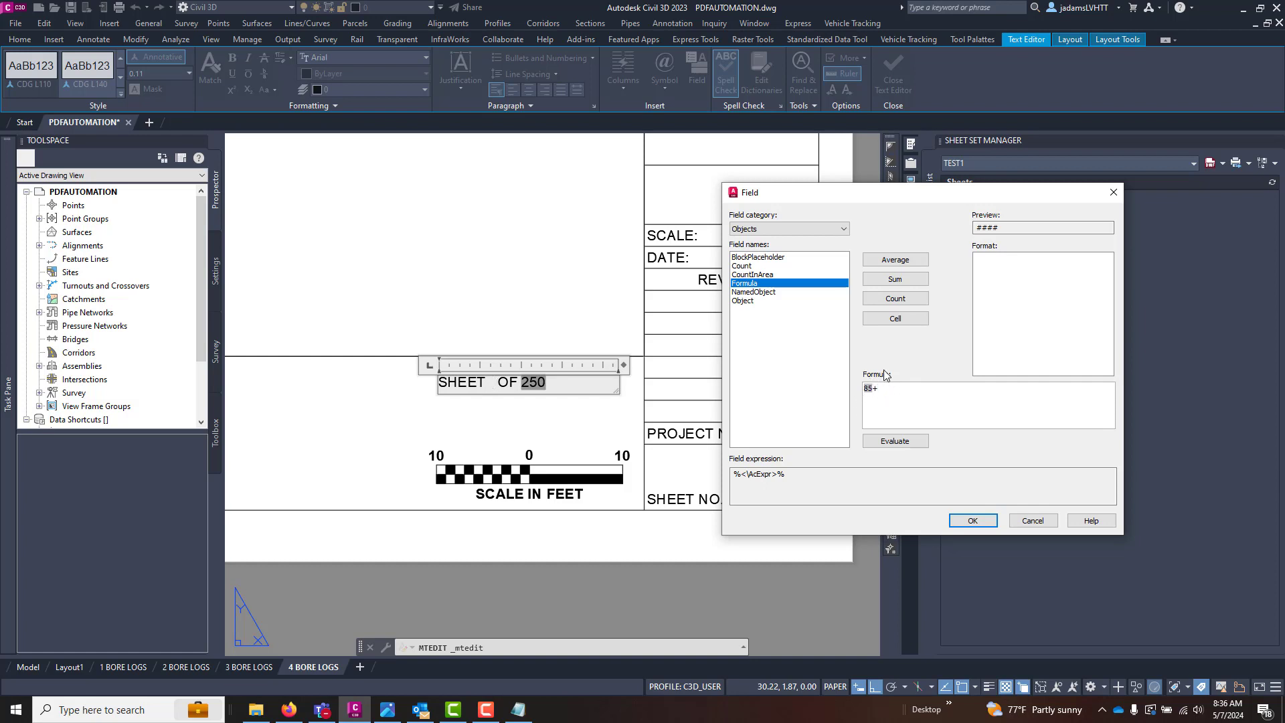
pyautogui.write('+1')
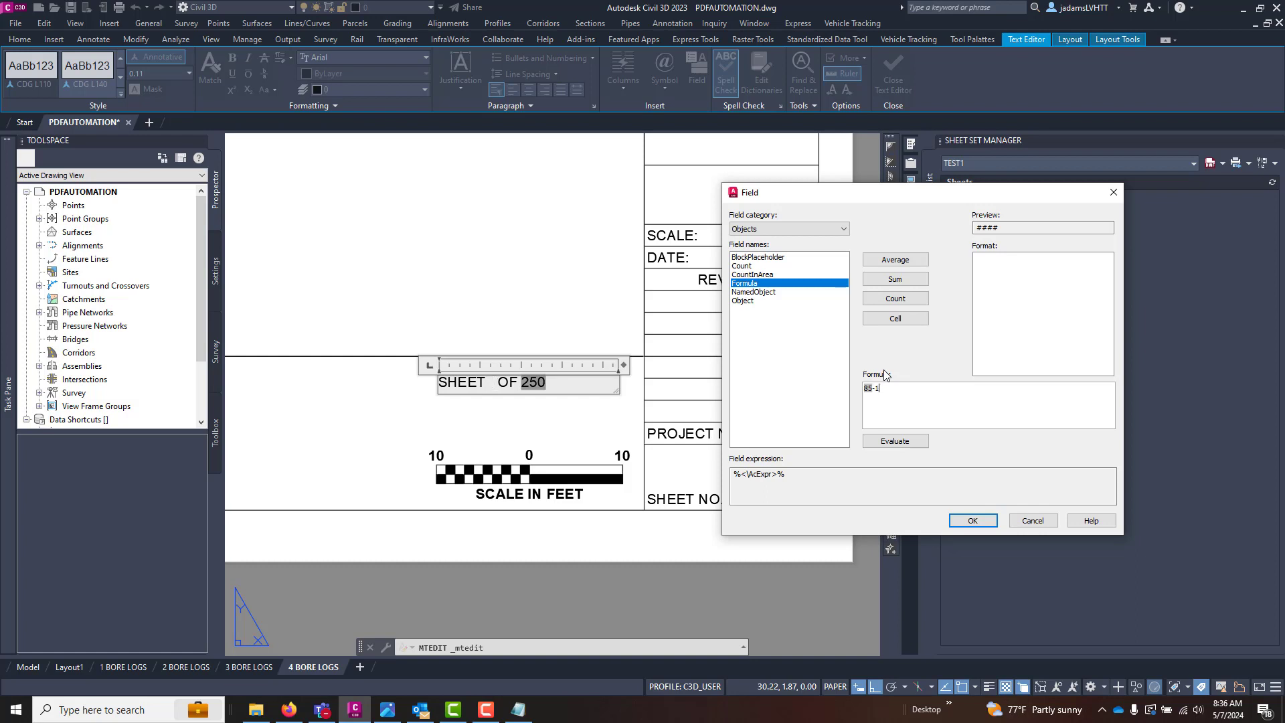
pyautogui.write('+')
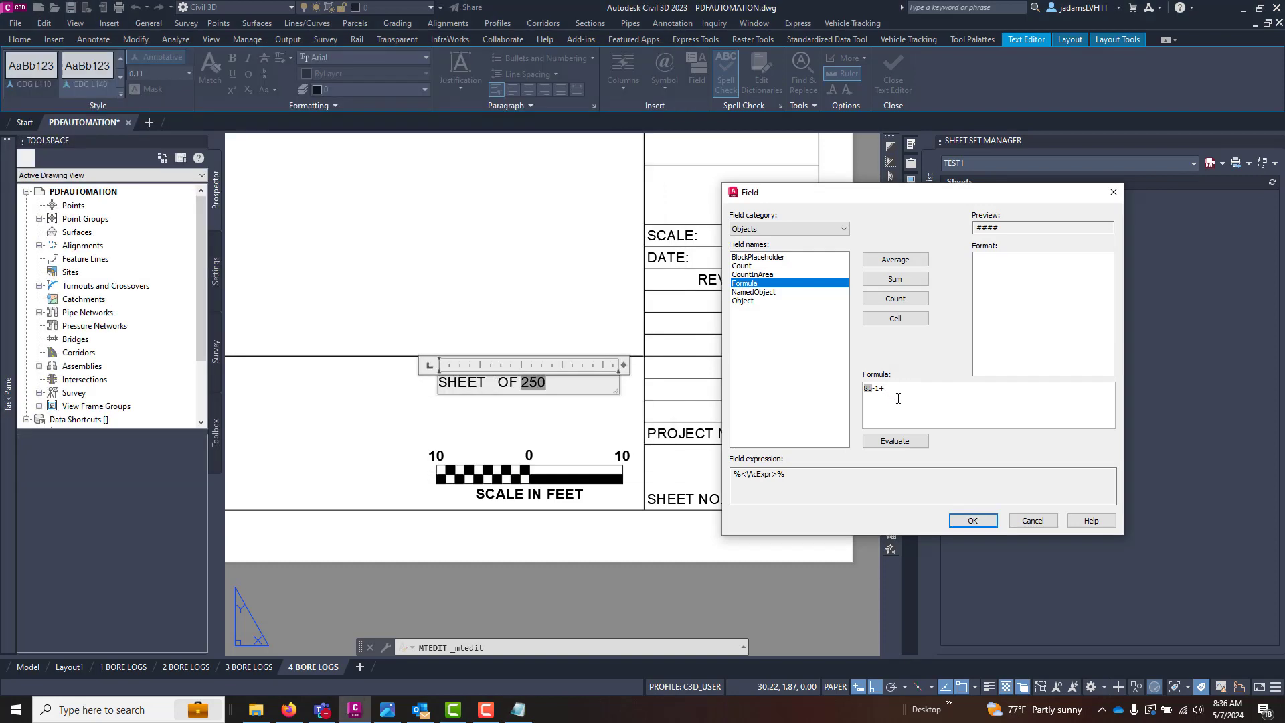
# Finish the formula with 4 and insert it so the label reads SHEET 88 OF 250
pyautogui.write('4')
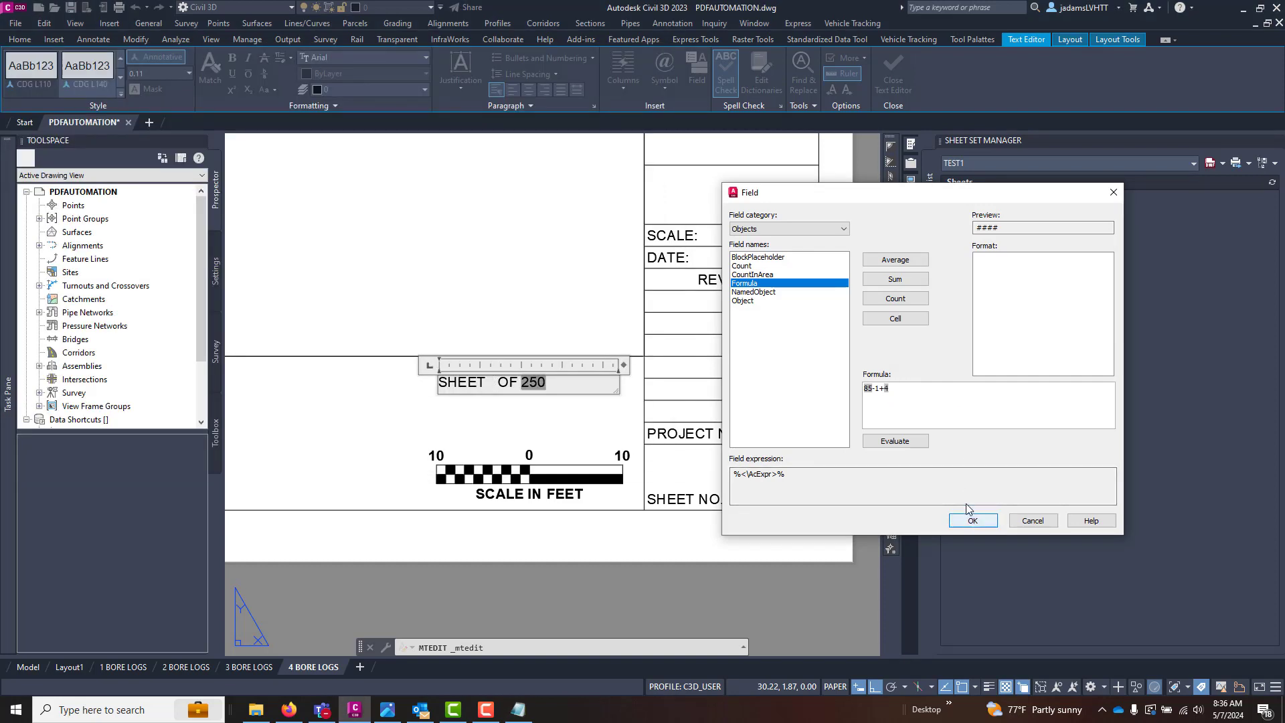
pyautogui.click(972, 521)
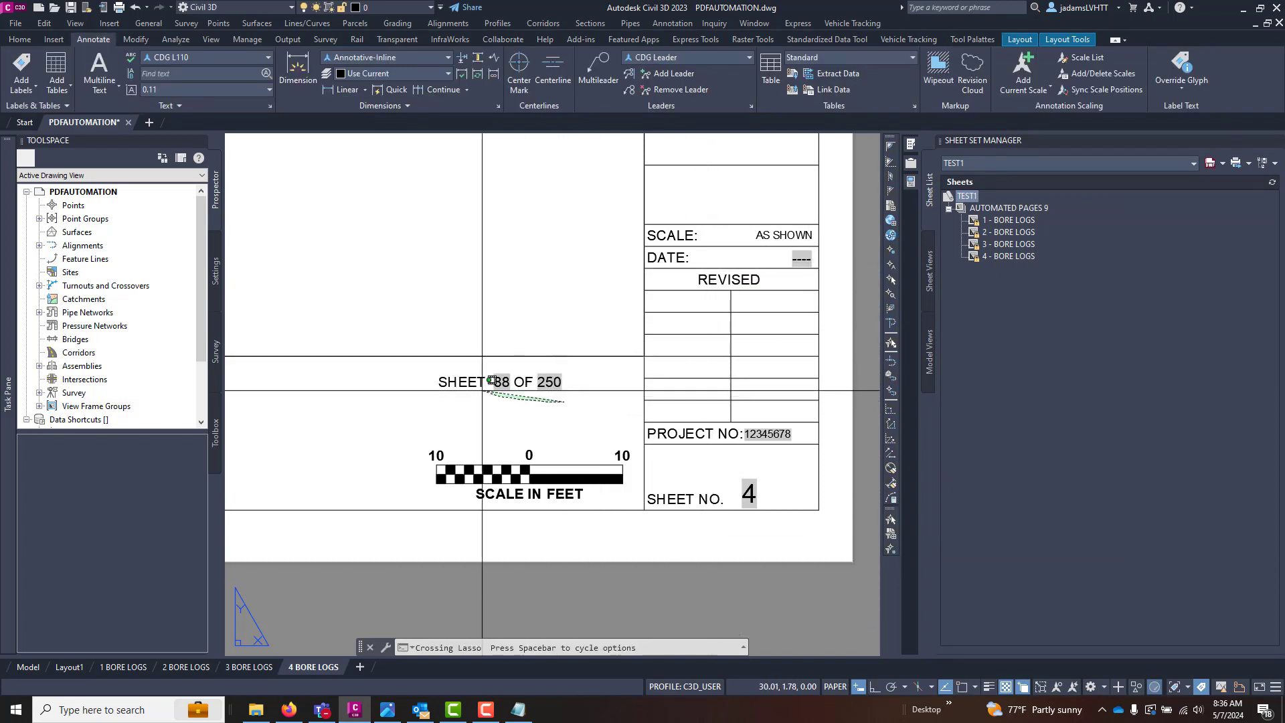
pyautogui.rightClick(492, 381)
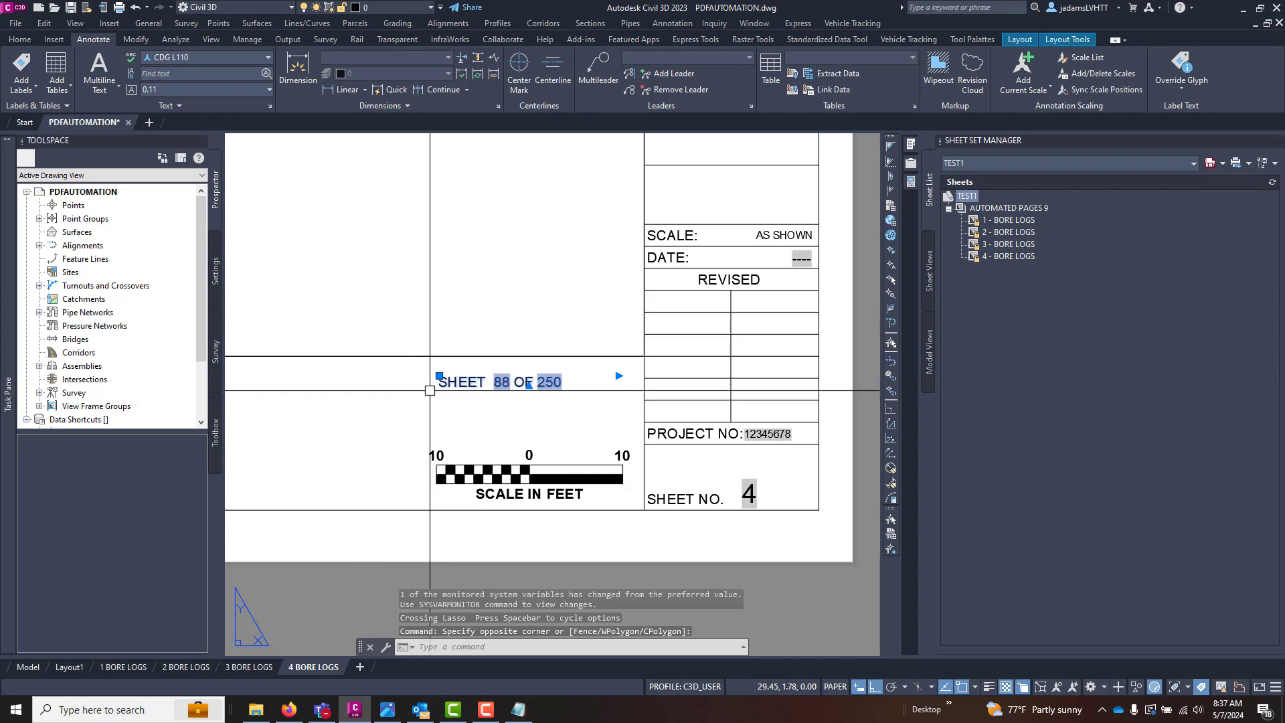
# Copy the sheet label with a base point and check the bore logs layout tabs
pyautogui.rightClick(422, 370)
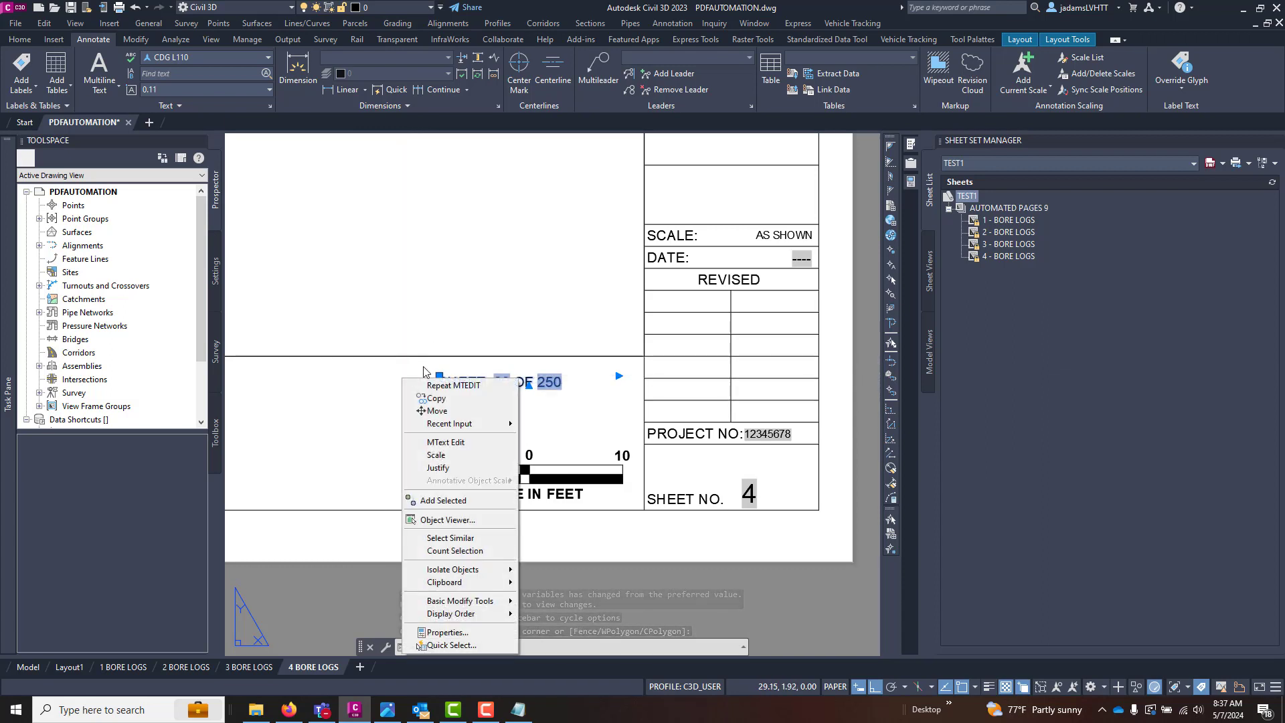
pyautogui.click(435, 398)
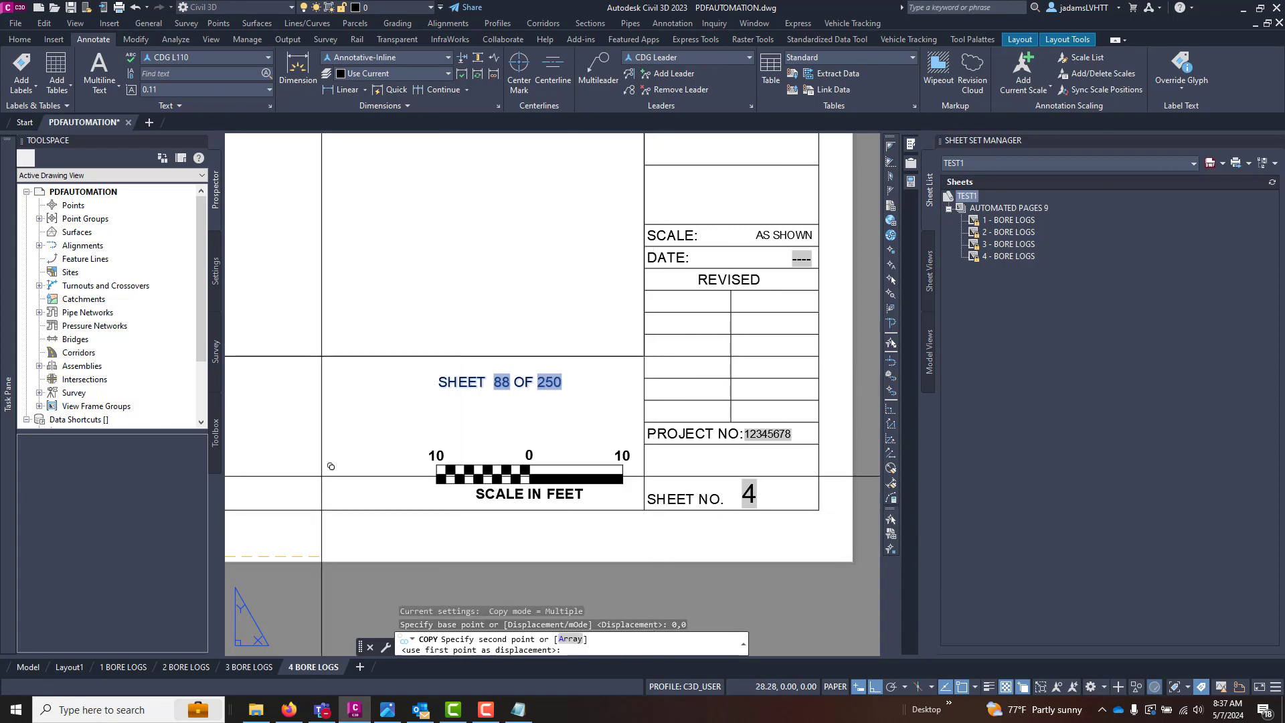
pyautogui.moveTo(285, 623)
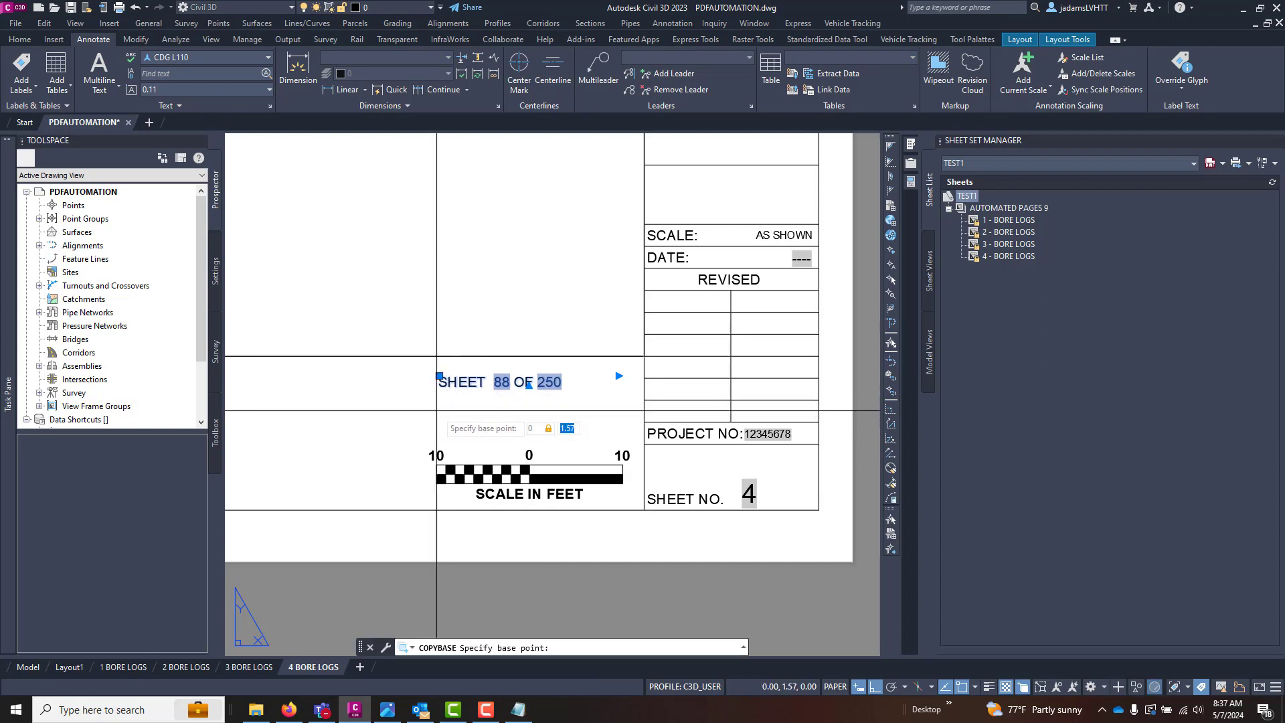
pyautogui.click(124, 666)
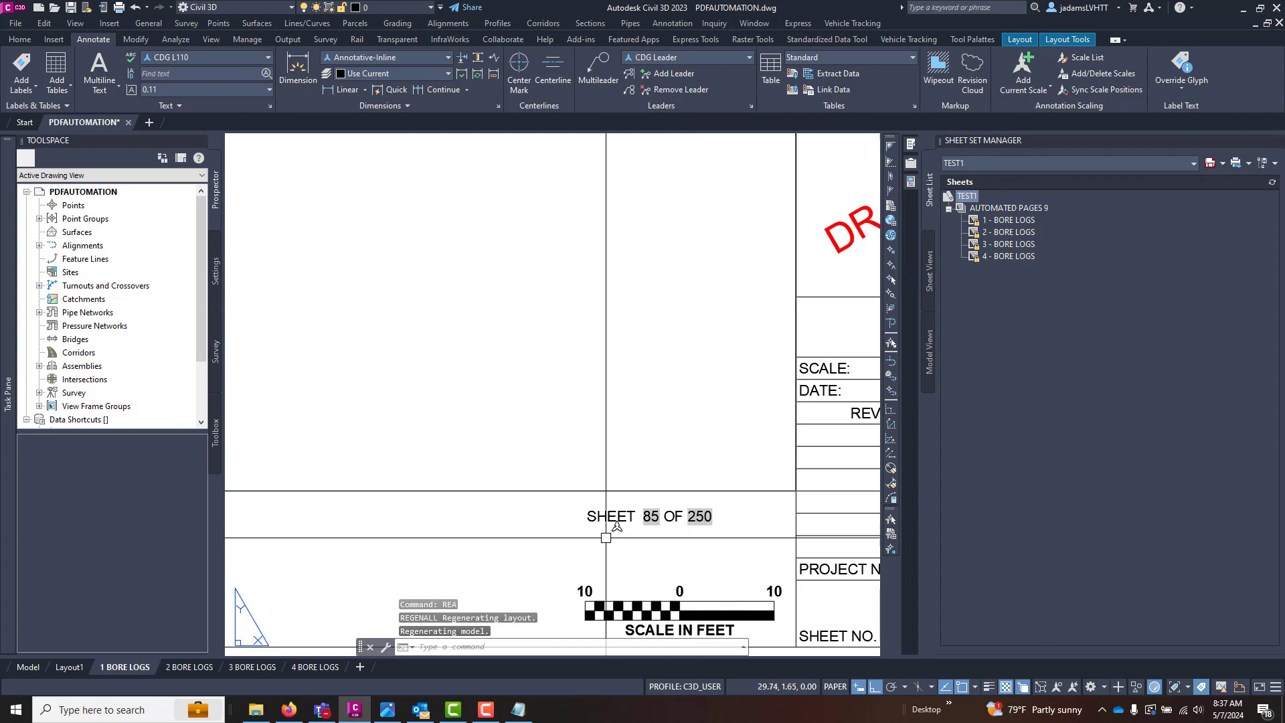
pyautogui.click(187, 666)
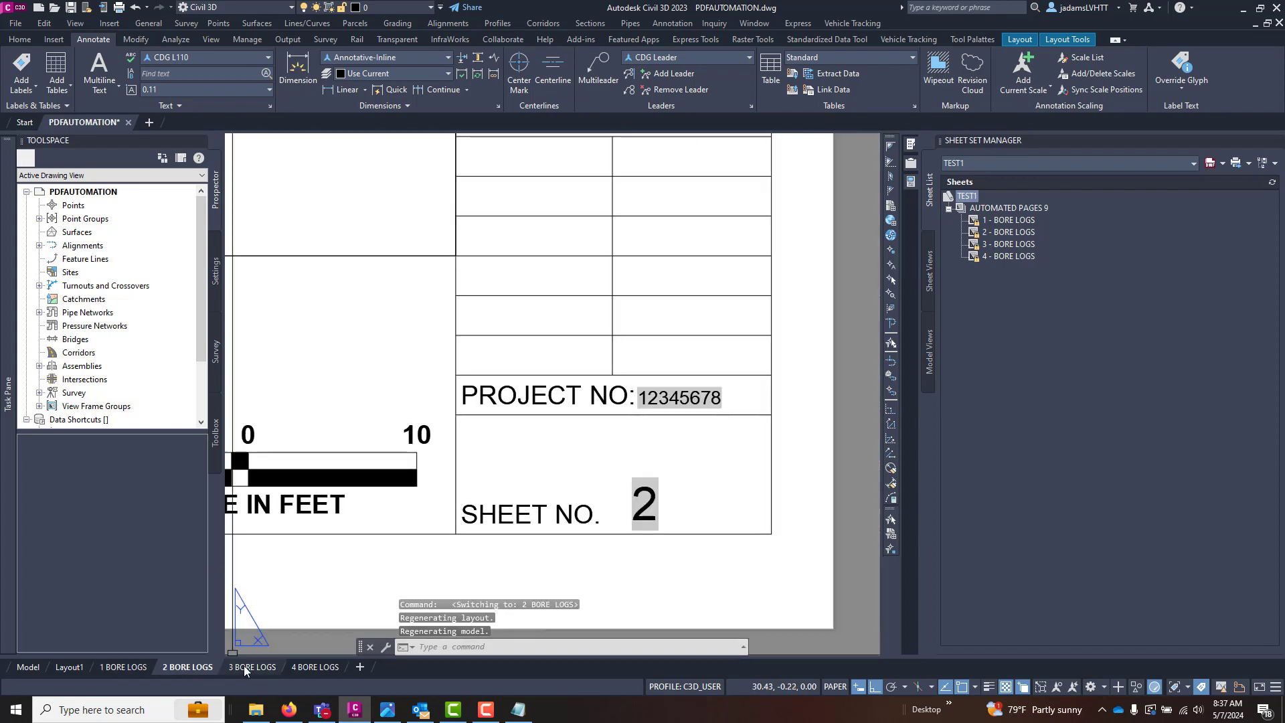
pyautogui.click(315, 667)
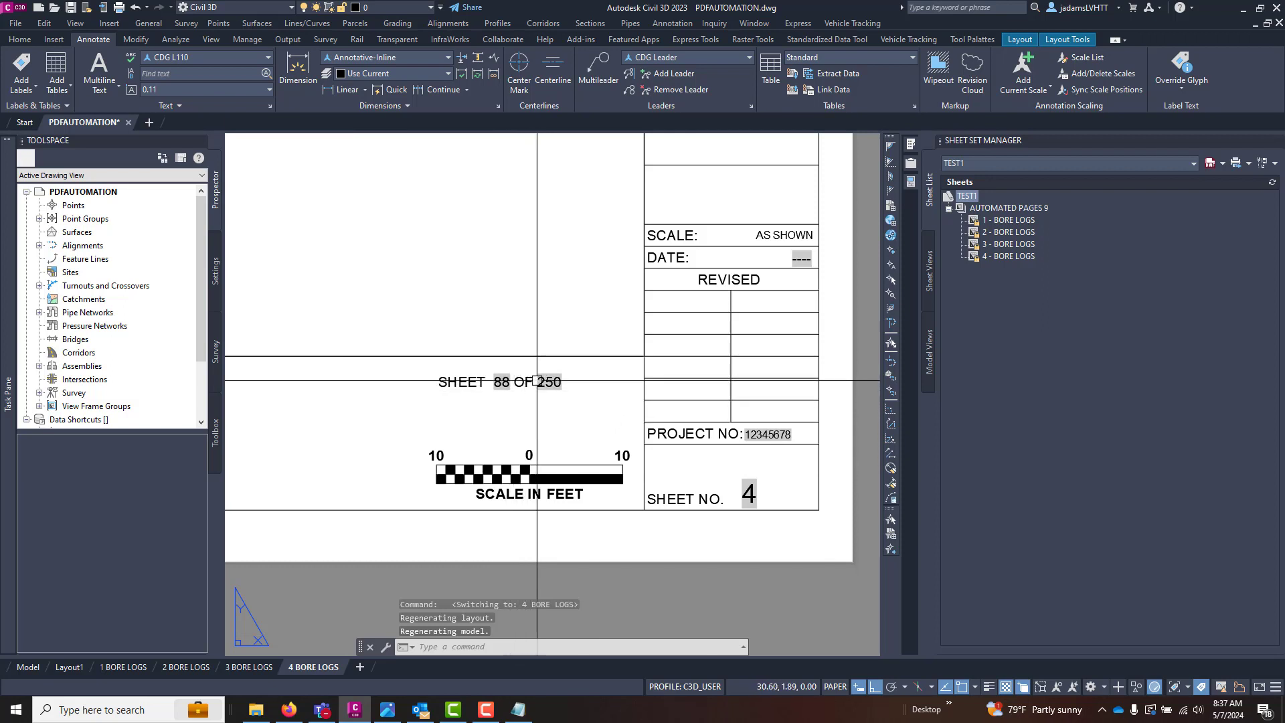
pyautogui.moveTo(556, 403)
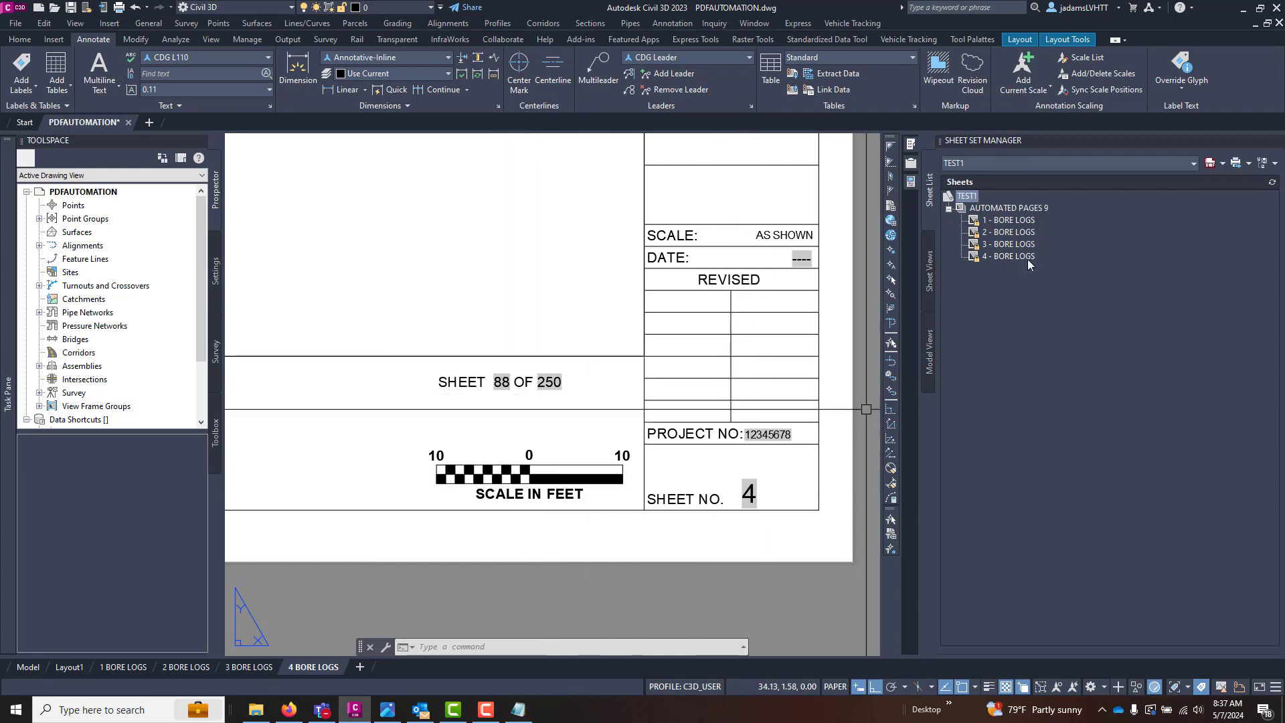
# Renumber sheet 4 to C-301 through Rename & Renumber in Sheet Set Manager
pyautogui.rightClick(1008, 255)
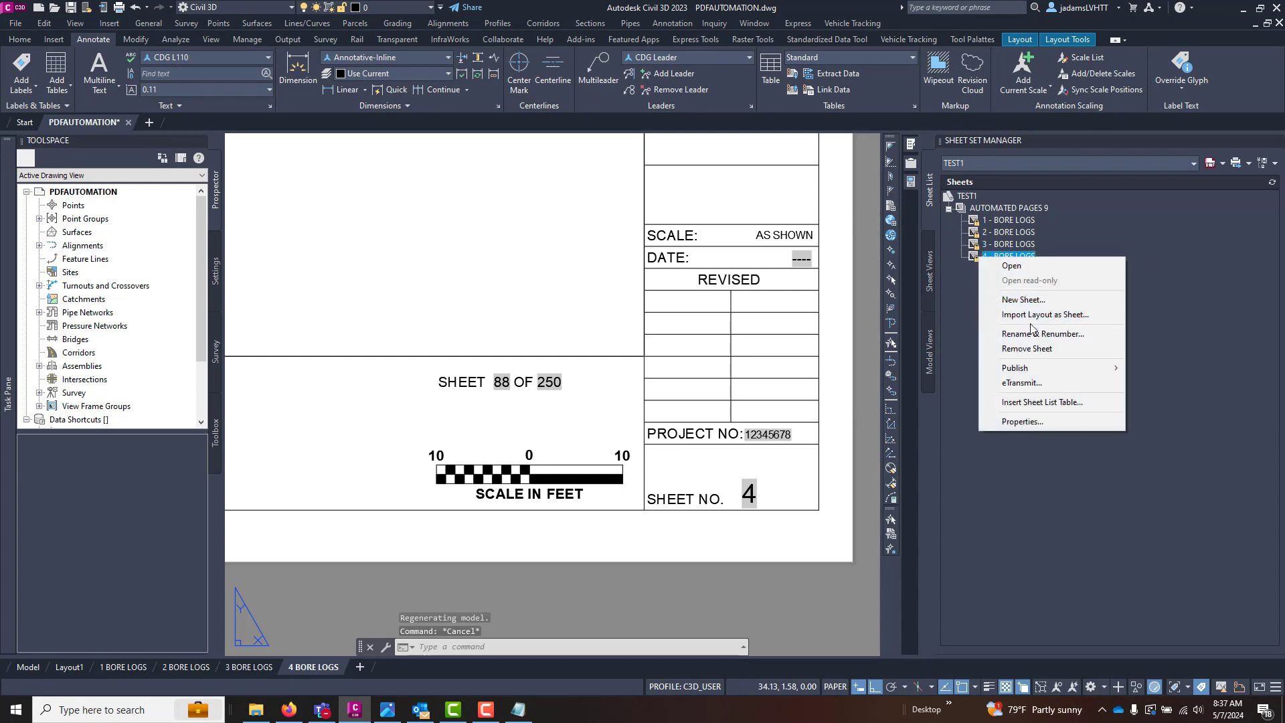
pyautogui.click(1043, 333)
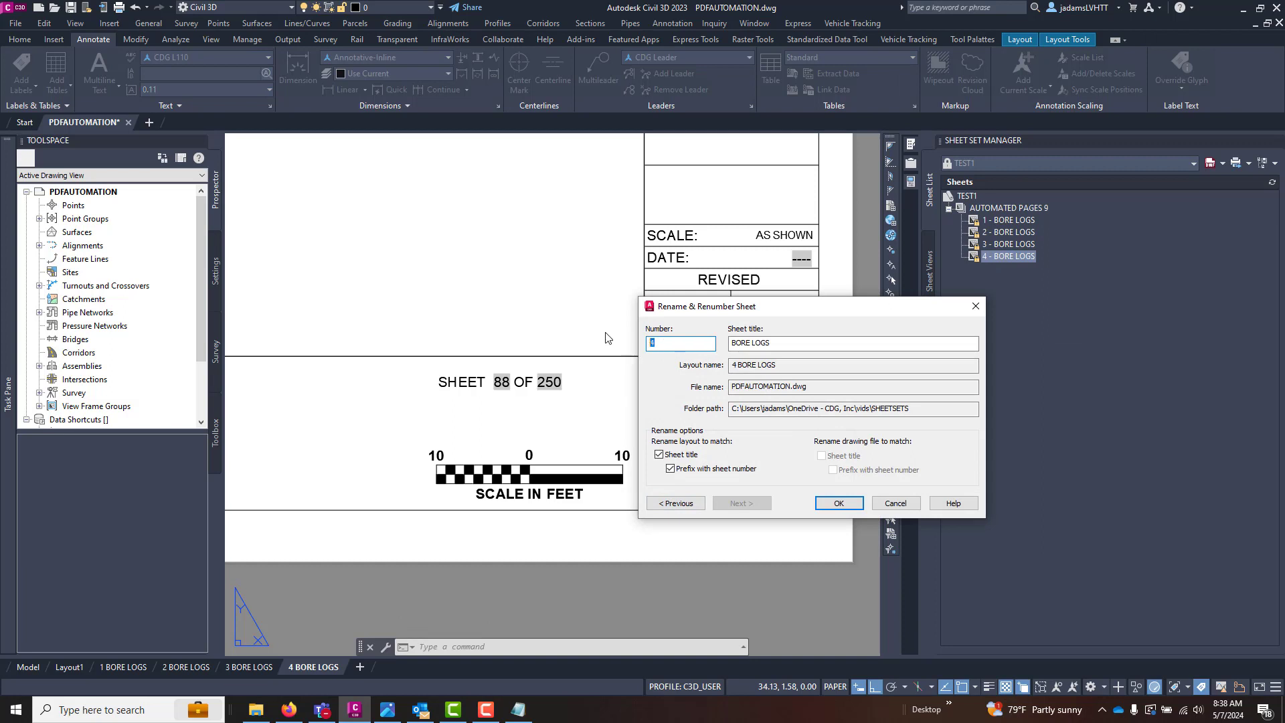
pyautogui.write('C-301')
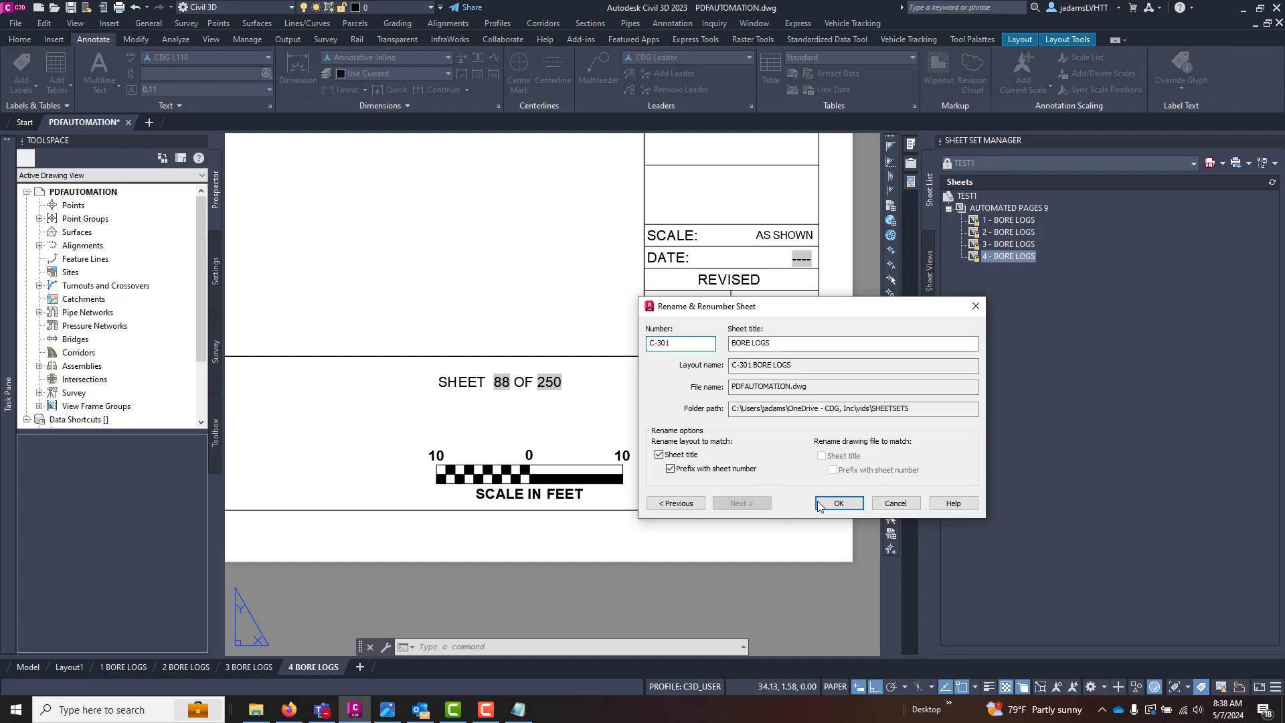
pyautogui.click(837, 502)
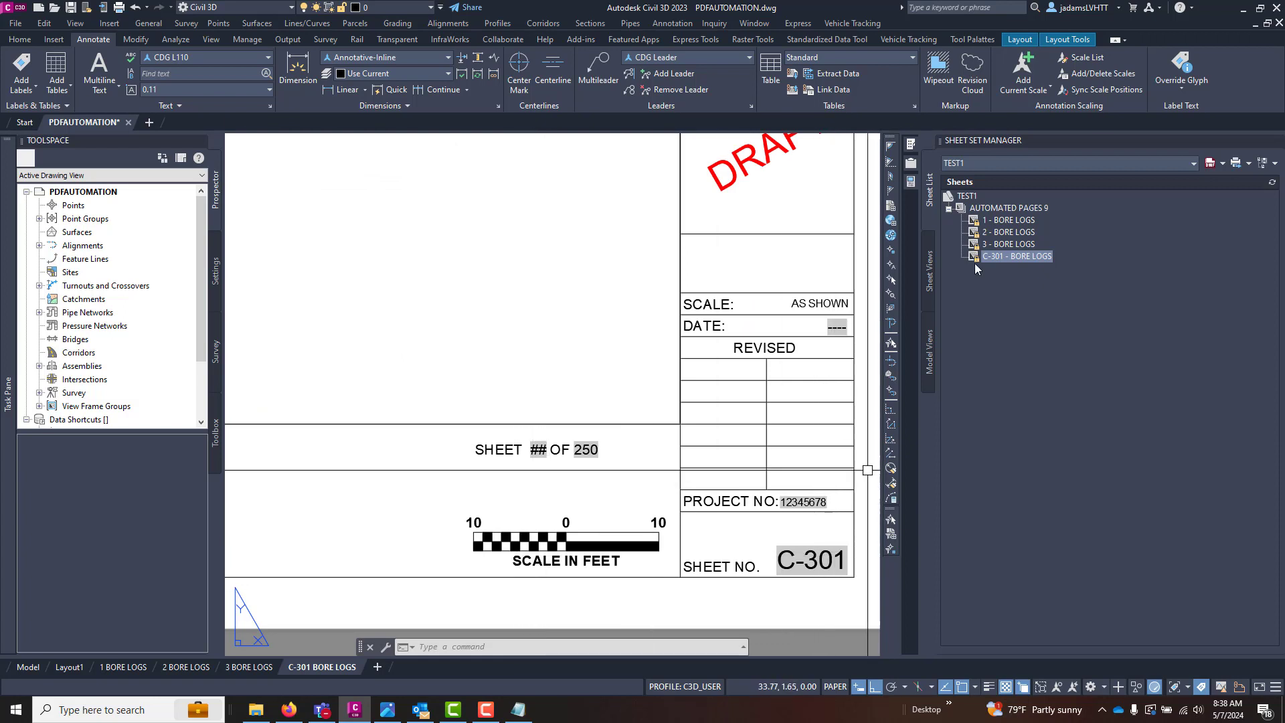
# Renumber the C-301 sheet back to 4, restoring SHEET 88 OF 250
pyautogui.rightClick(1016, 255)
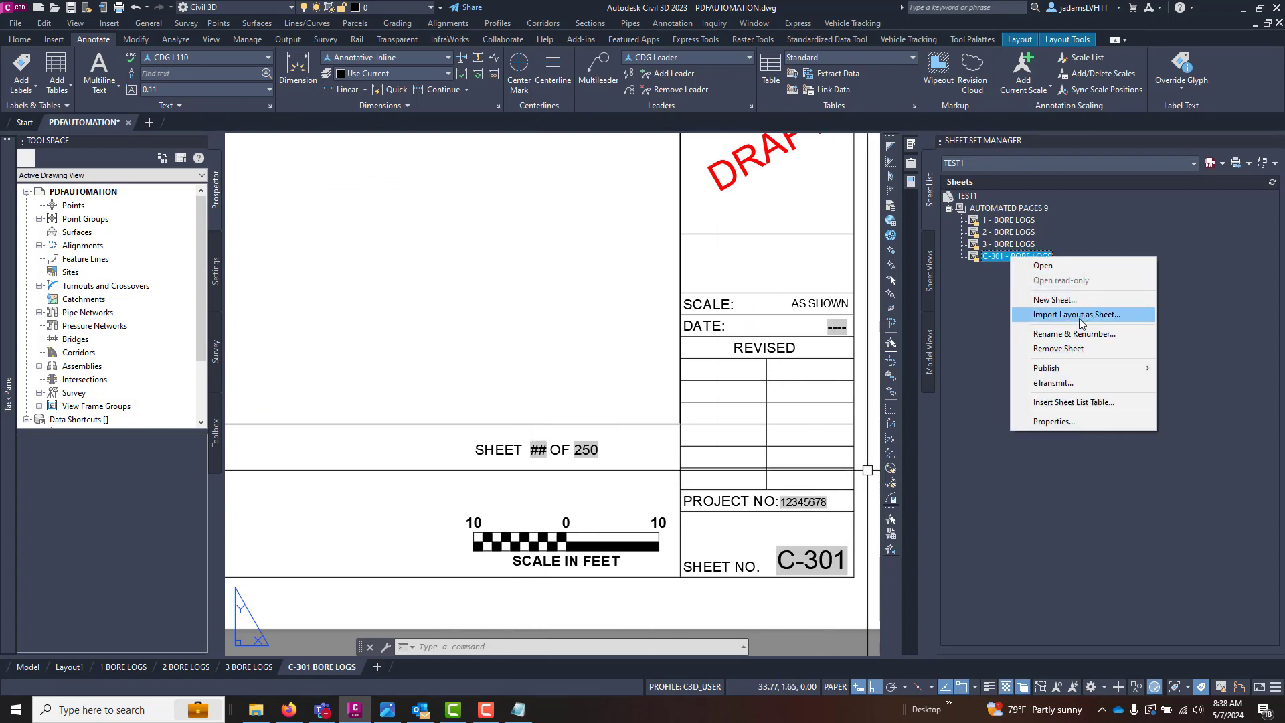
pyautogui.moveTo(1074, 333)
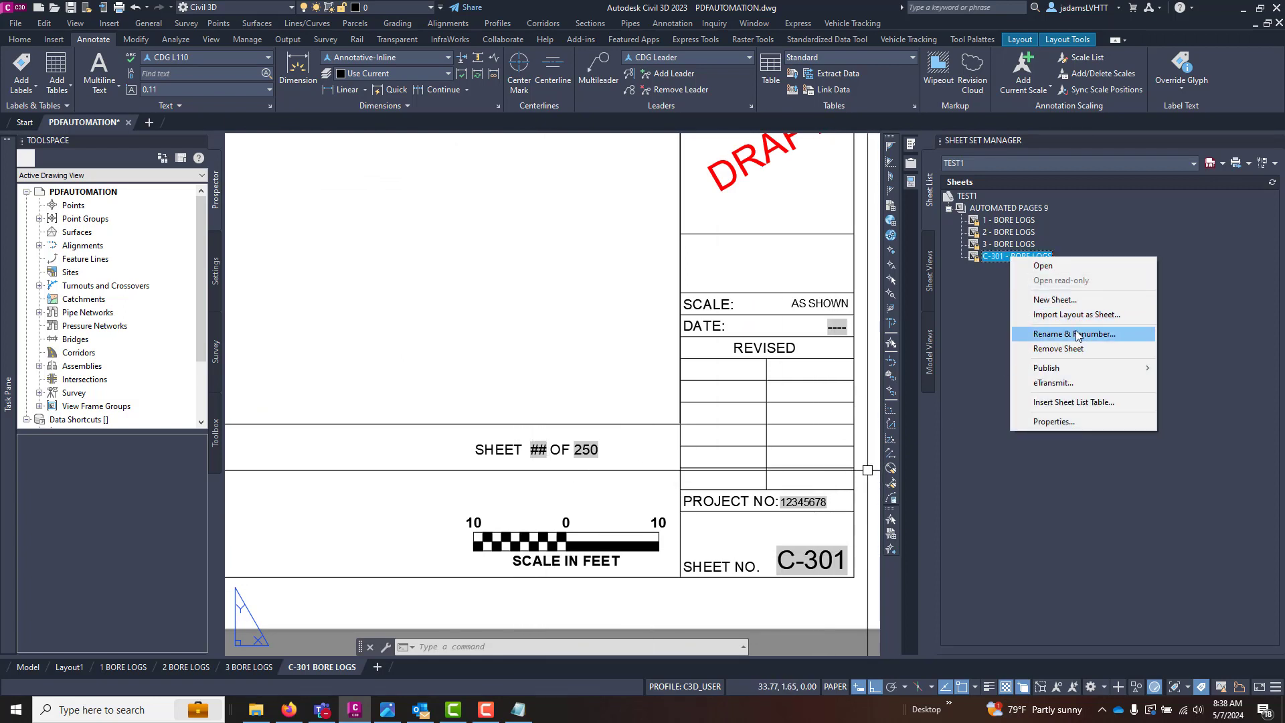
pyautogui.click(1074, 333)
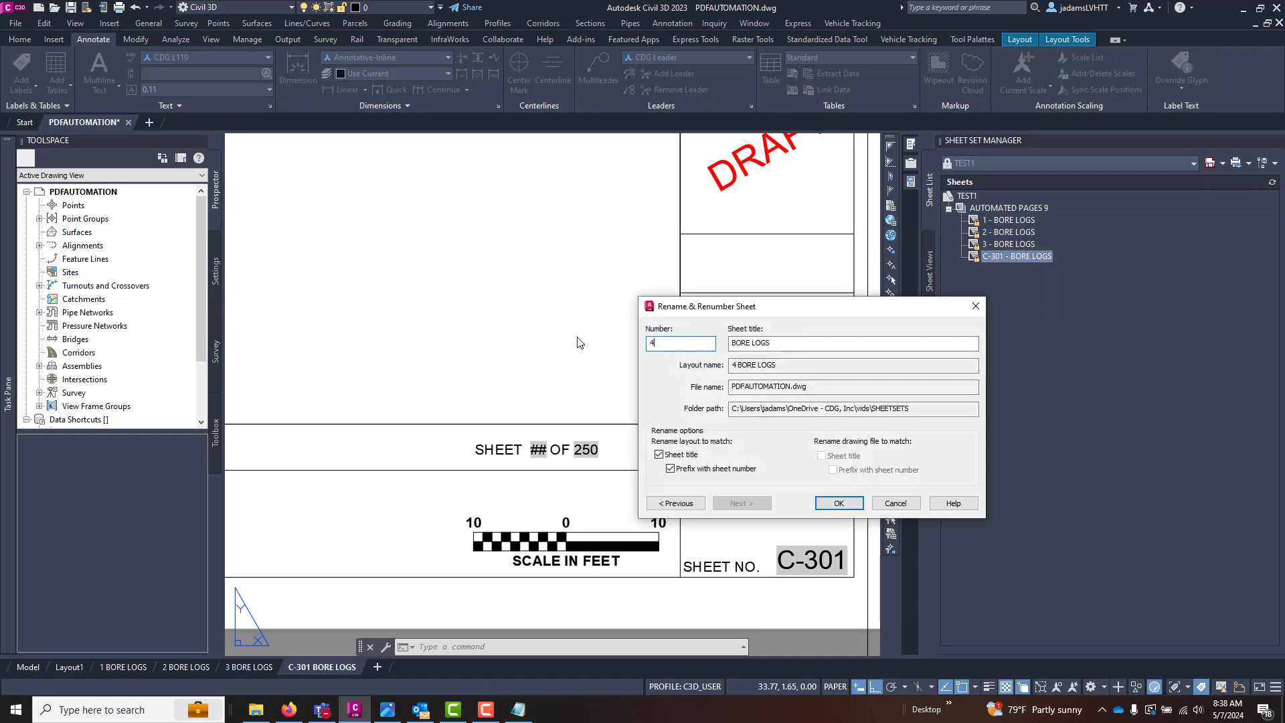
pyautogui.click(837, 503)
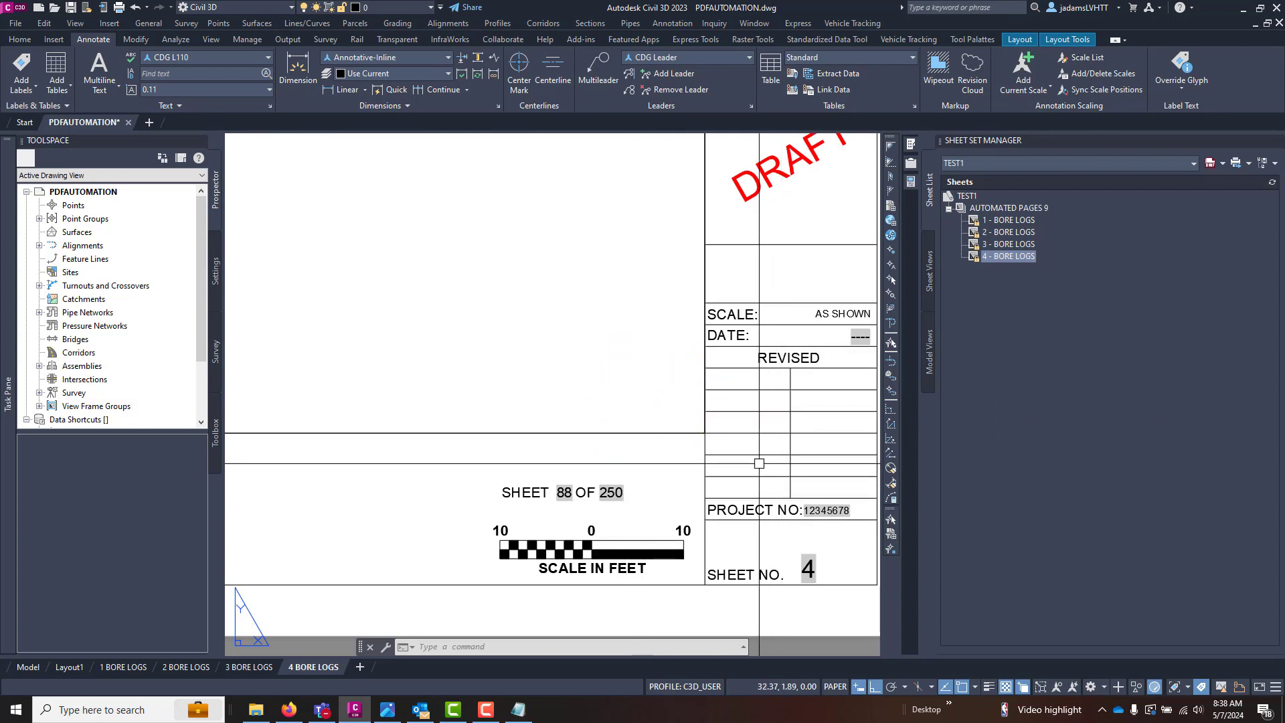
pyautogui.scroll(-3)
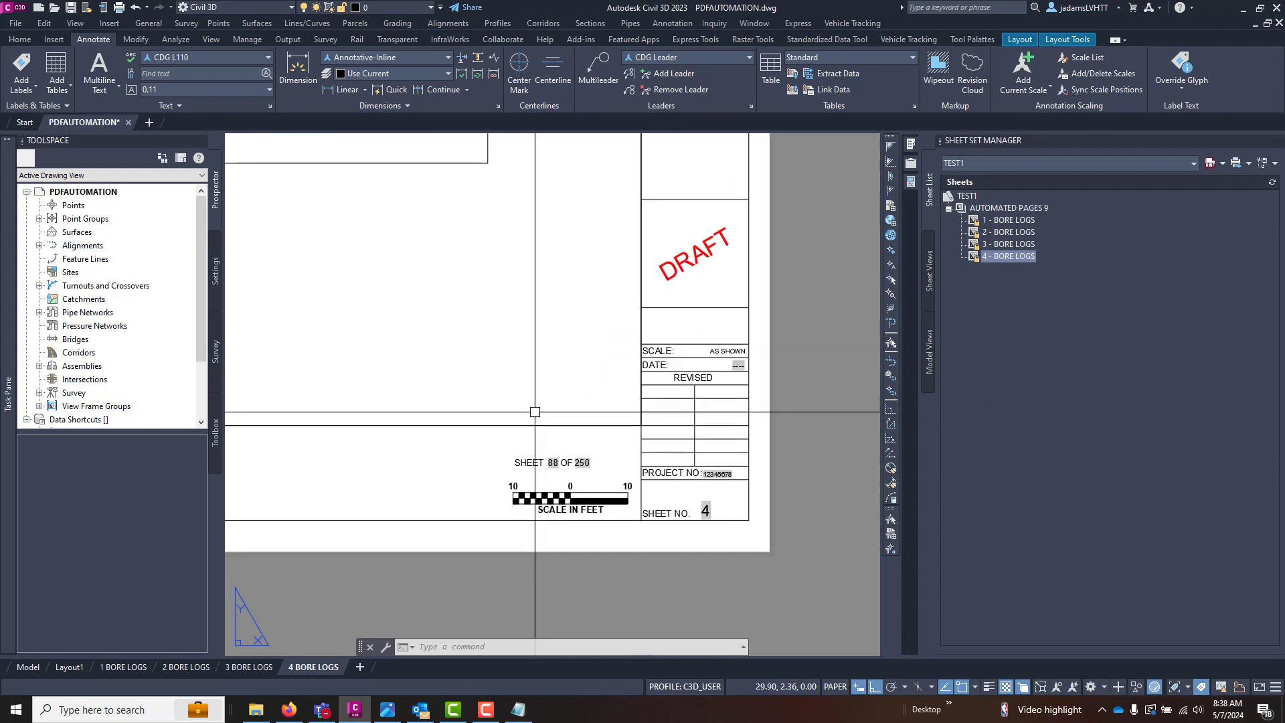